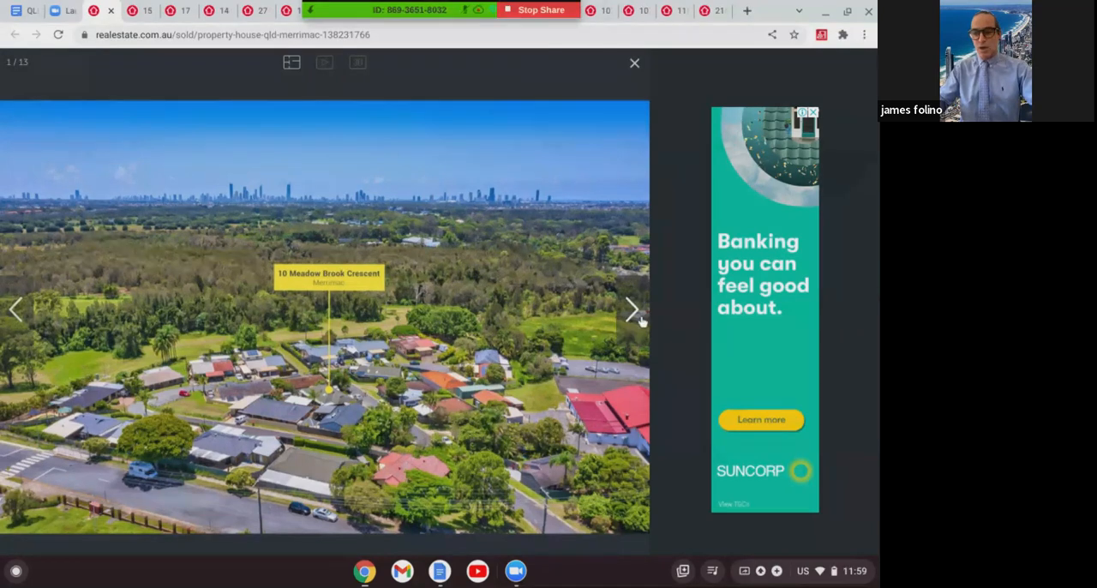
- Page through the Merrimac house photos past the kitchen, bedroom and side garden
click(631, 308)
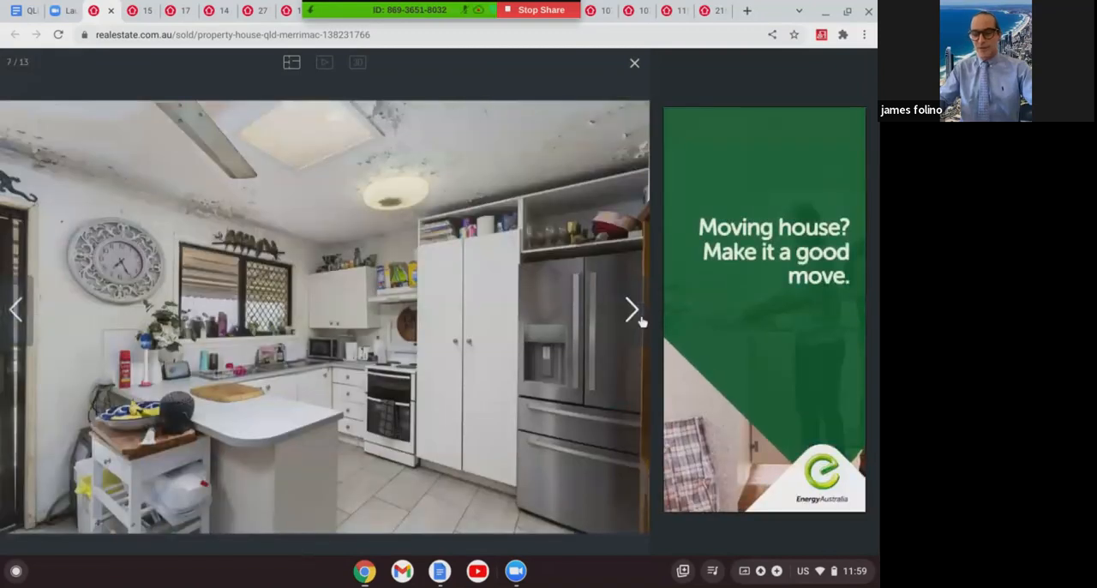
click(631, 309)
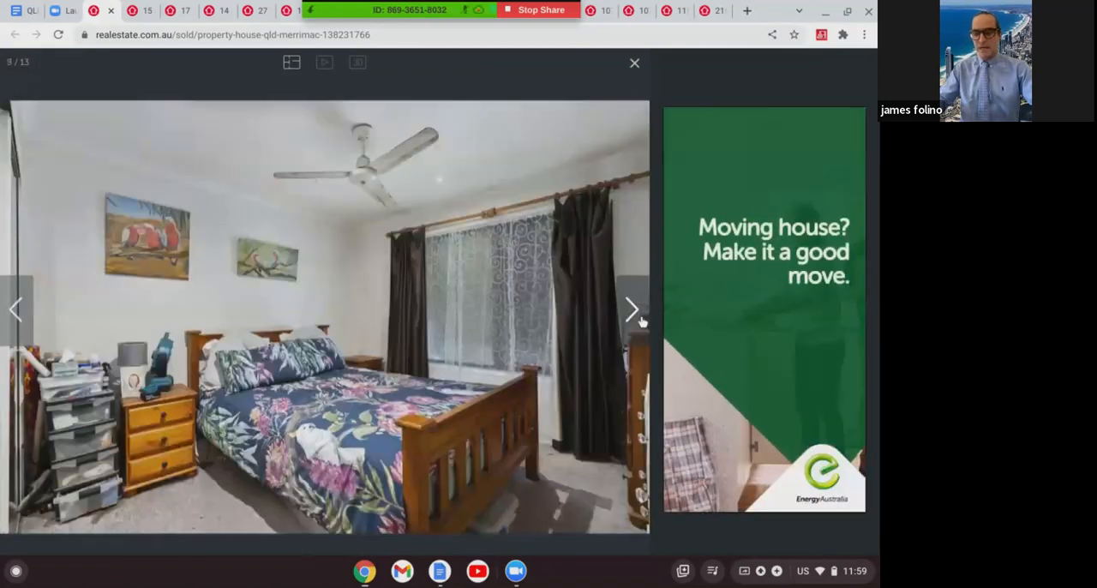
click(631, 308)
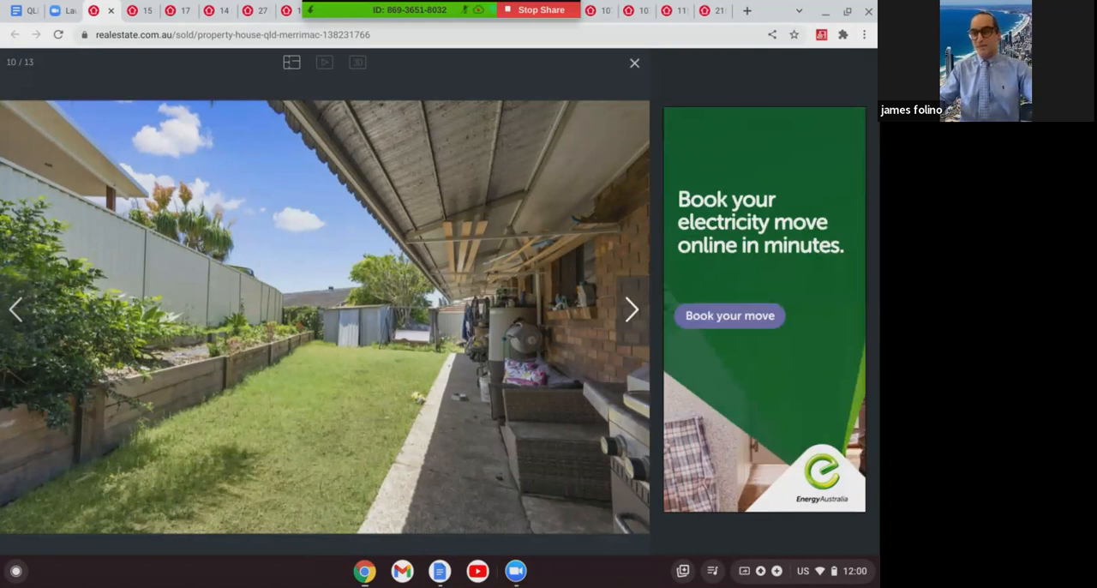
click(631, 308)
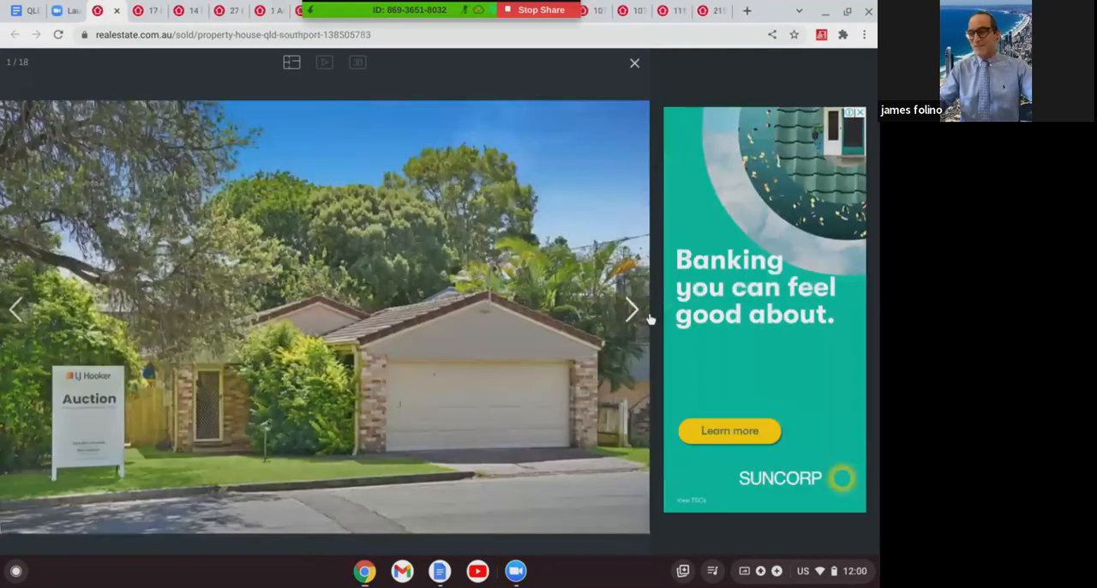
- Page through the Southport house photos past kitchen, dining, bedroom, ensuite, bathroom to the backyard
click(630, 308)
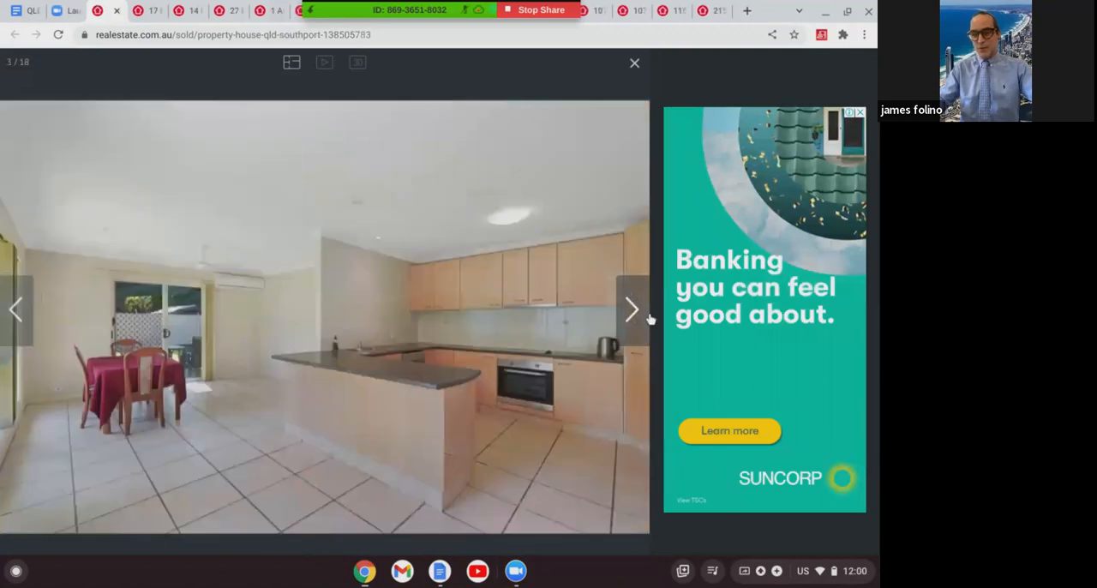
click(630, 309)
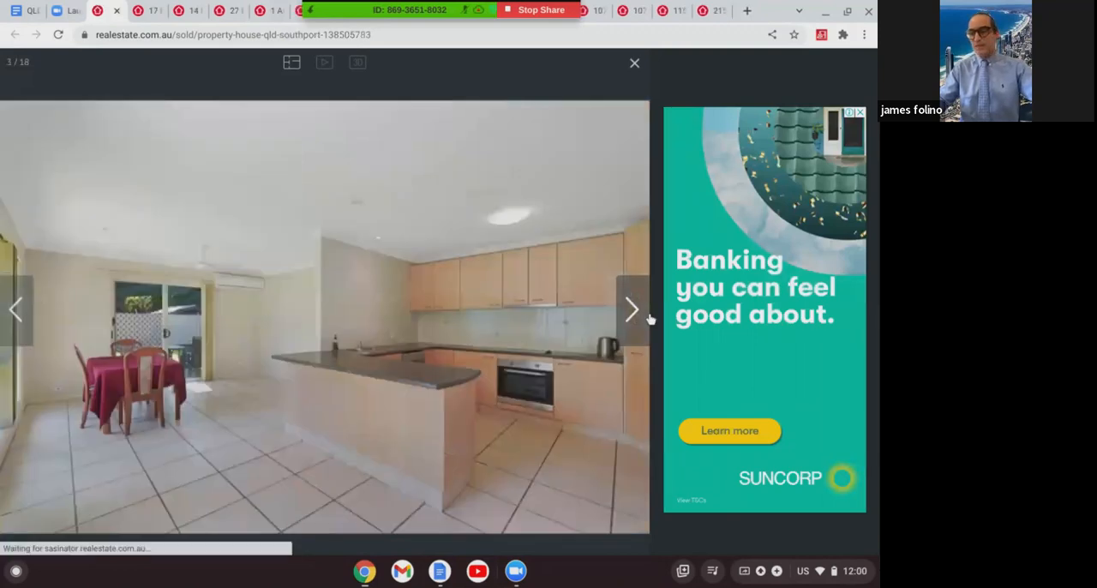
click(631, 308)
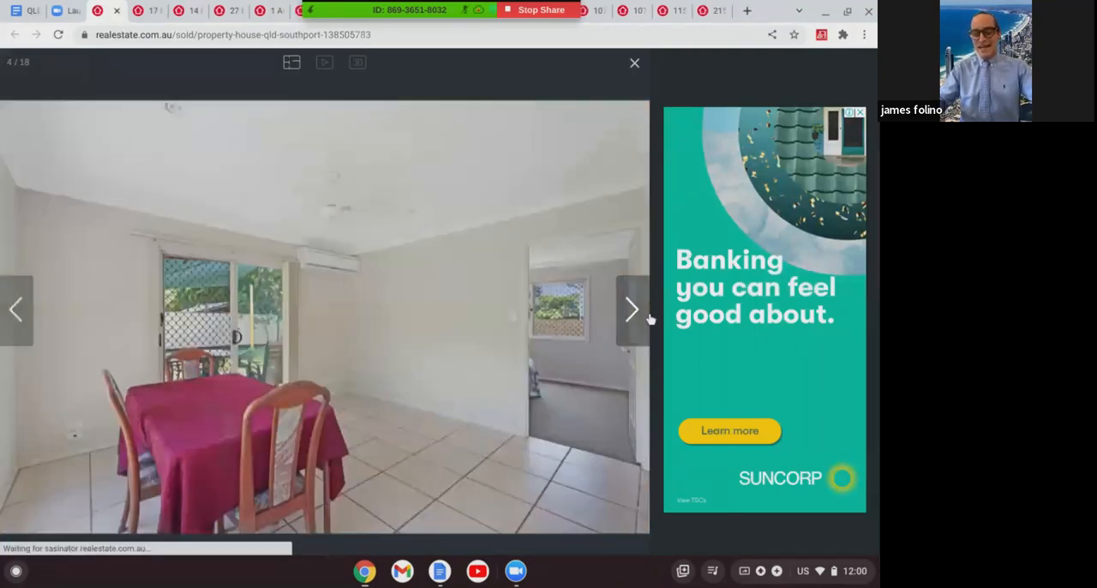
click(631, 309)
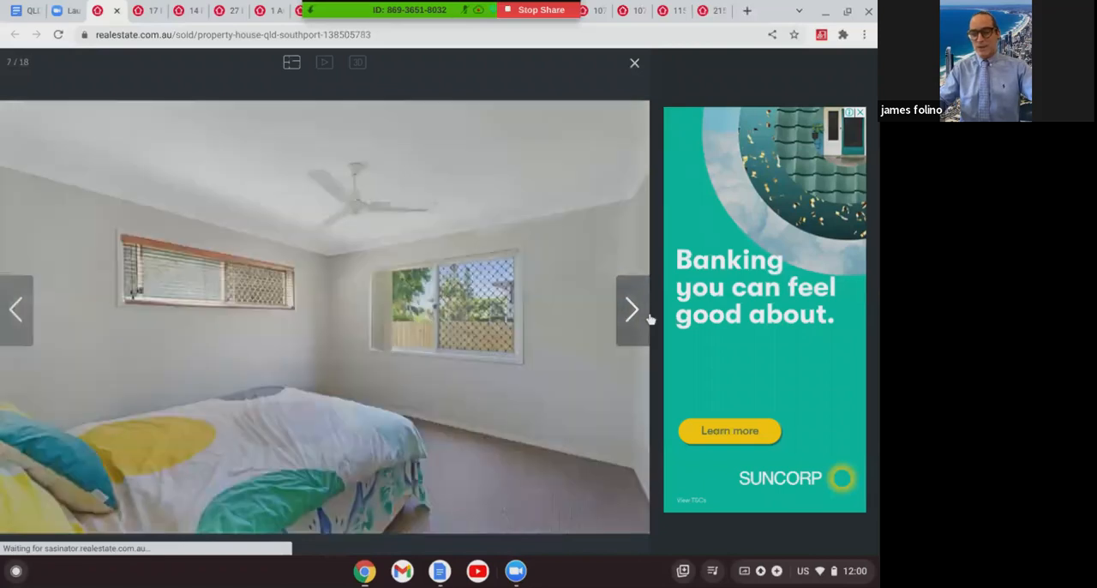
click(630, 309)
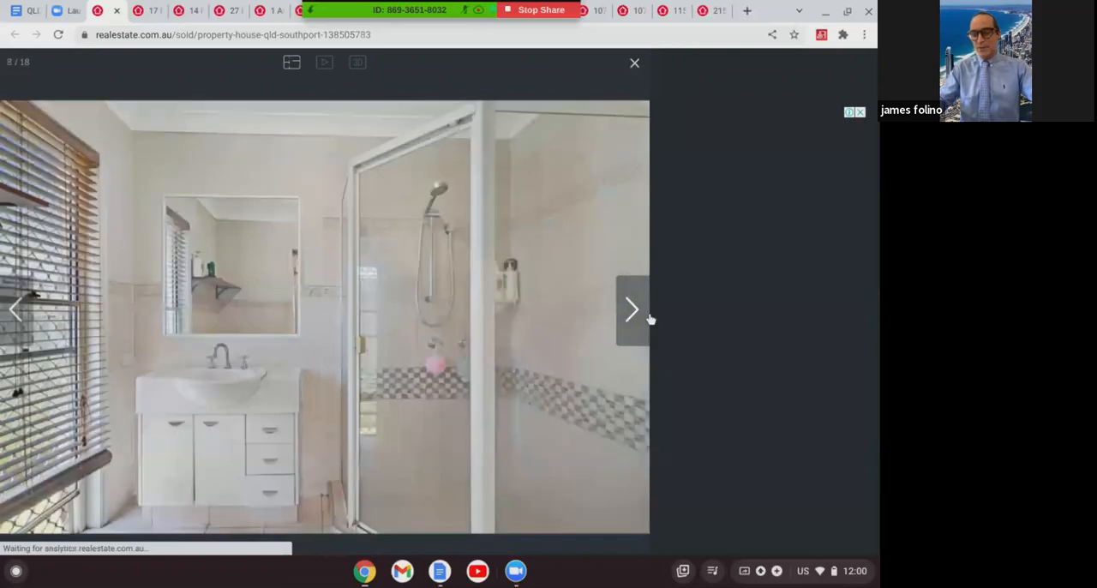
click(631, 308)
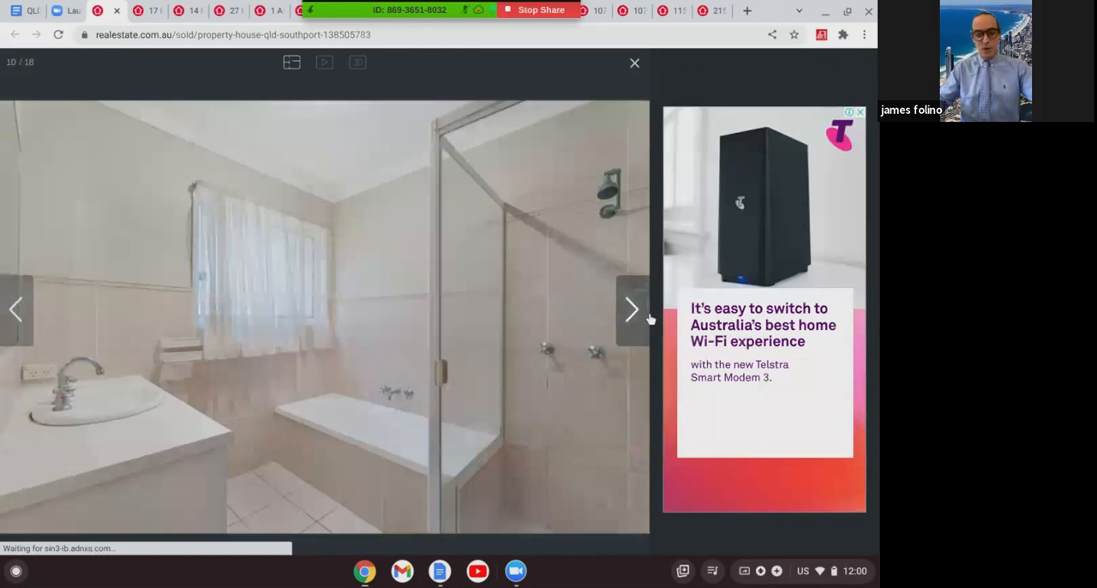
click(631, 308)
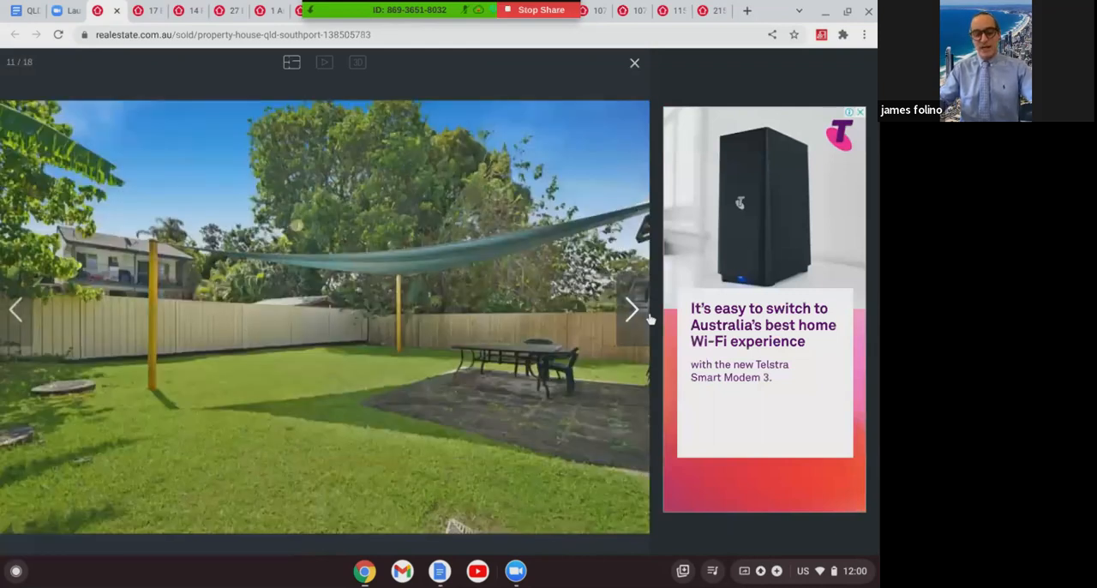
click(631, 308)
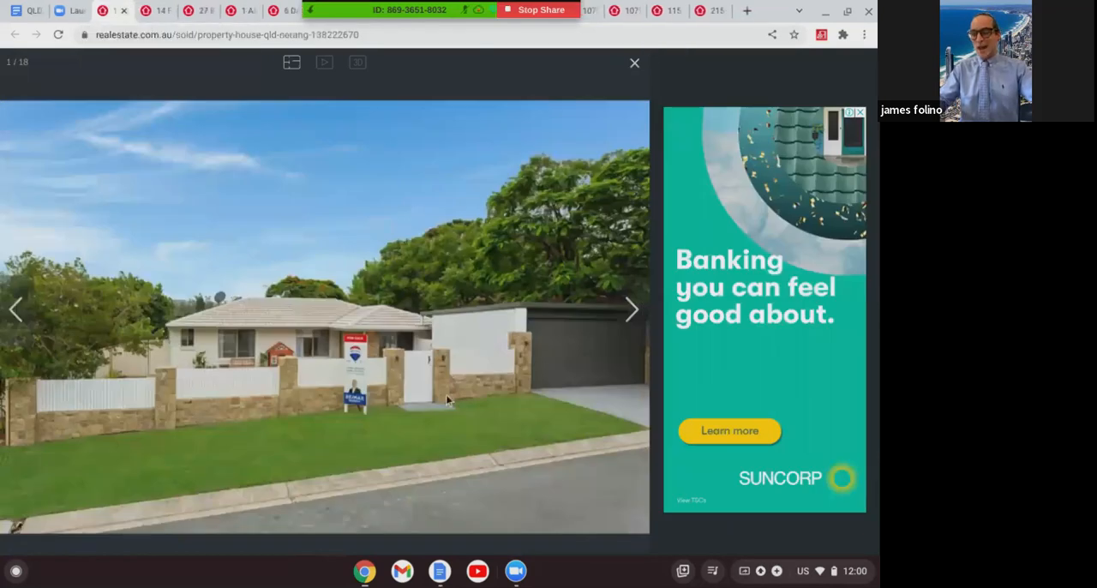
mouse_move(638, 326)
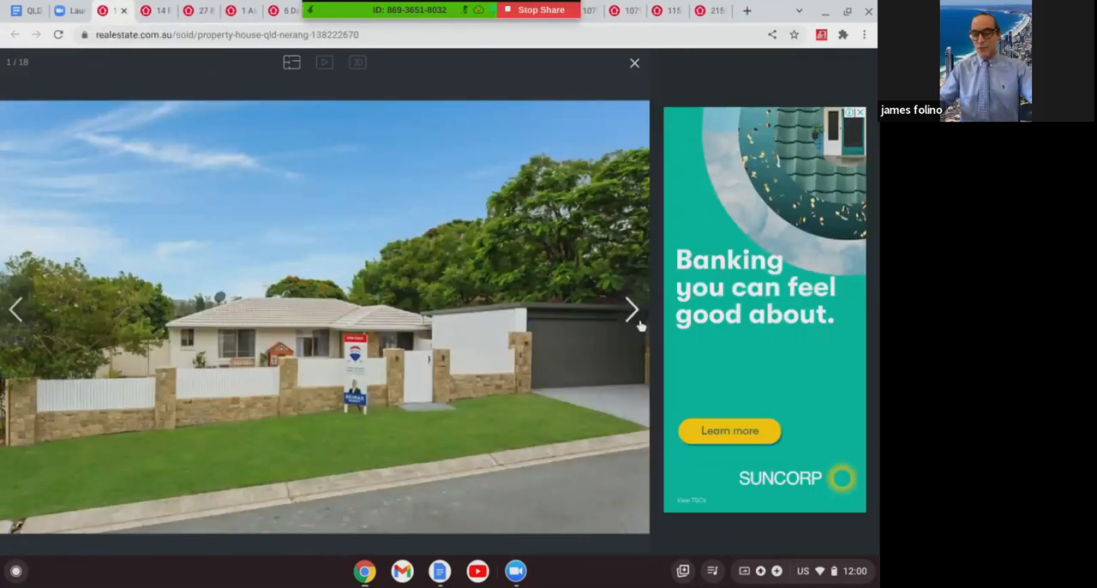
mouse_move(631, 309)
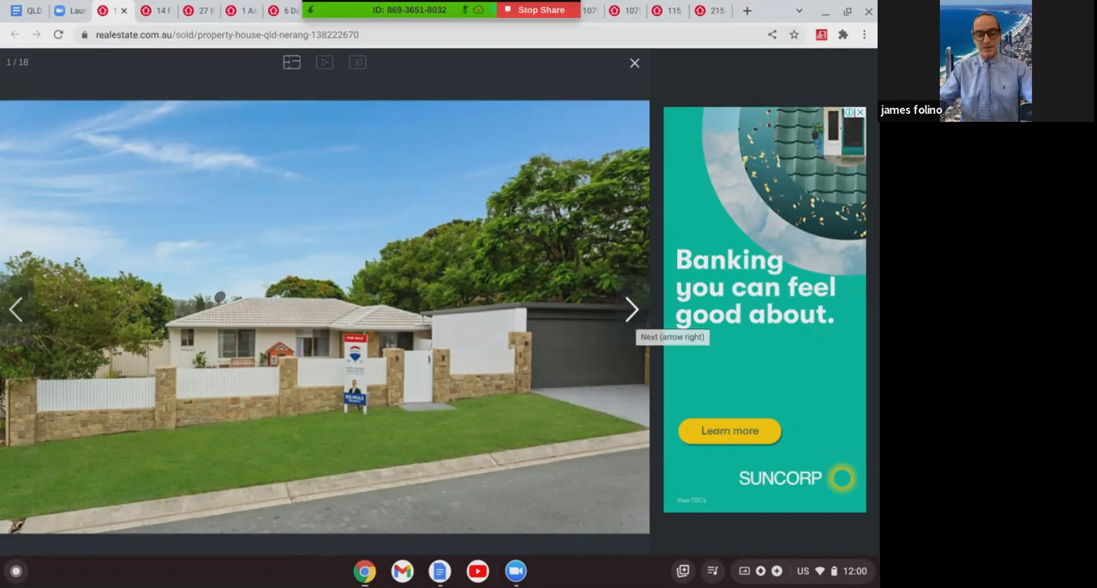
- Page through the Nerang house photos past the fire pit, kitchen, living room, lounge and front lawn
click(631, 309)
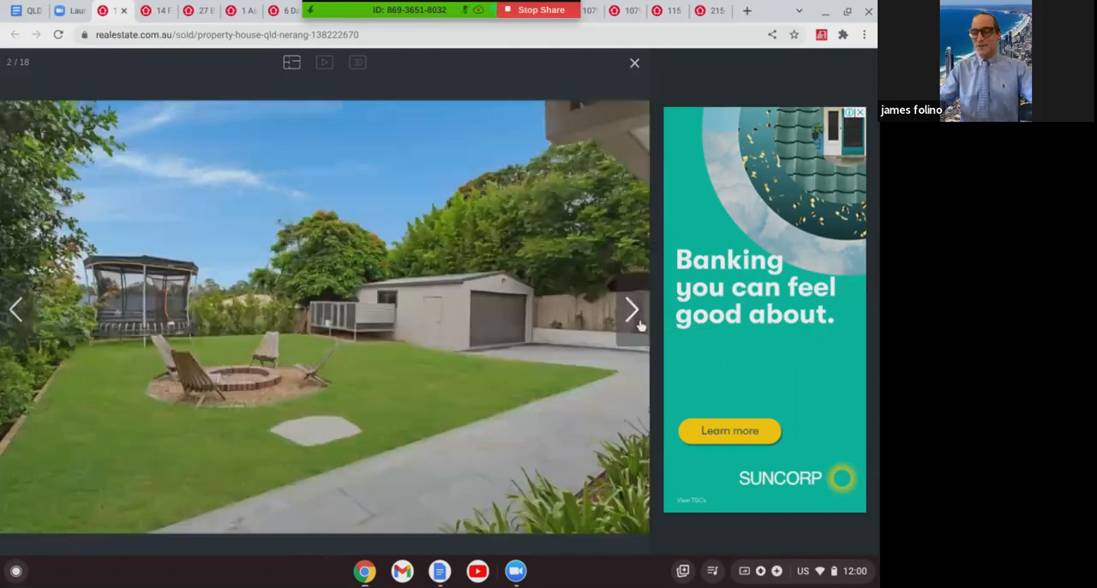
click(630, 308)
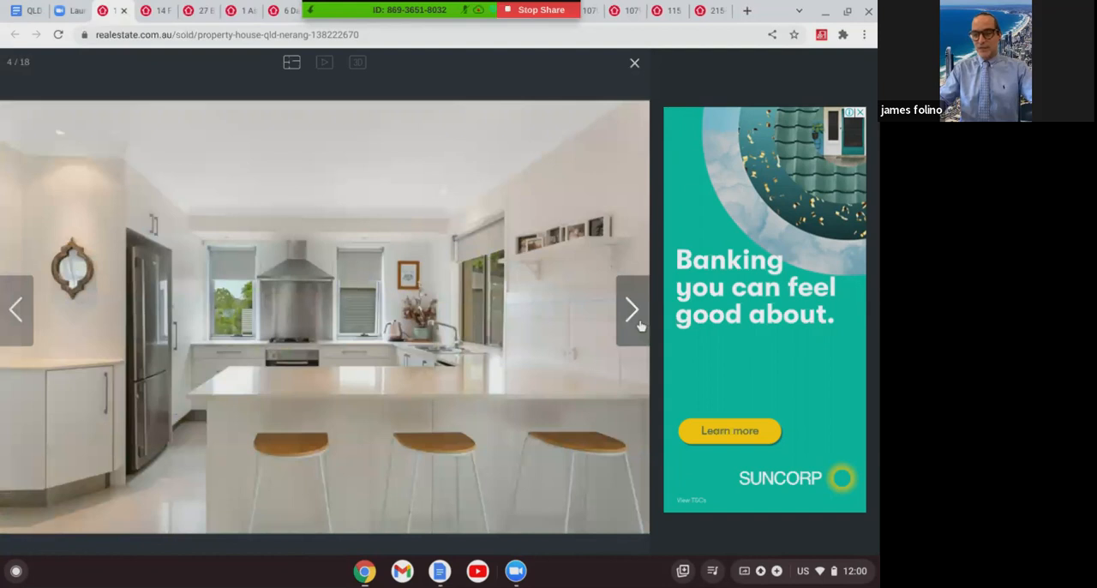
click(631, 308)
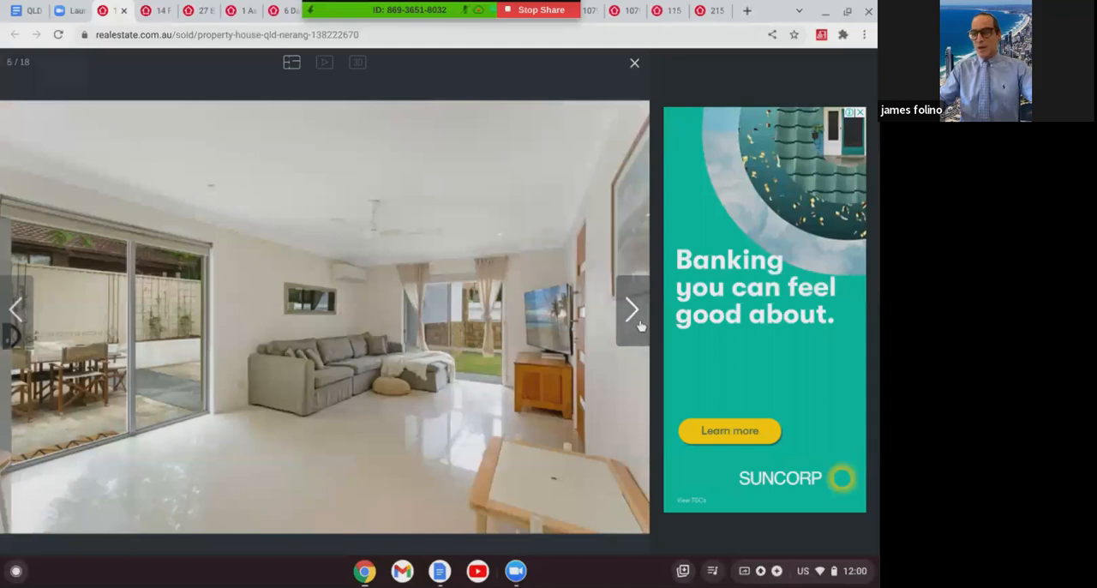
click(630, 308)
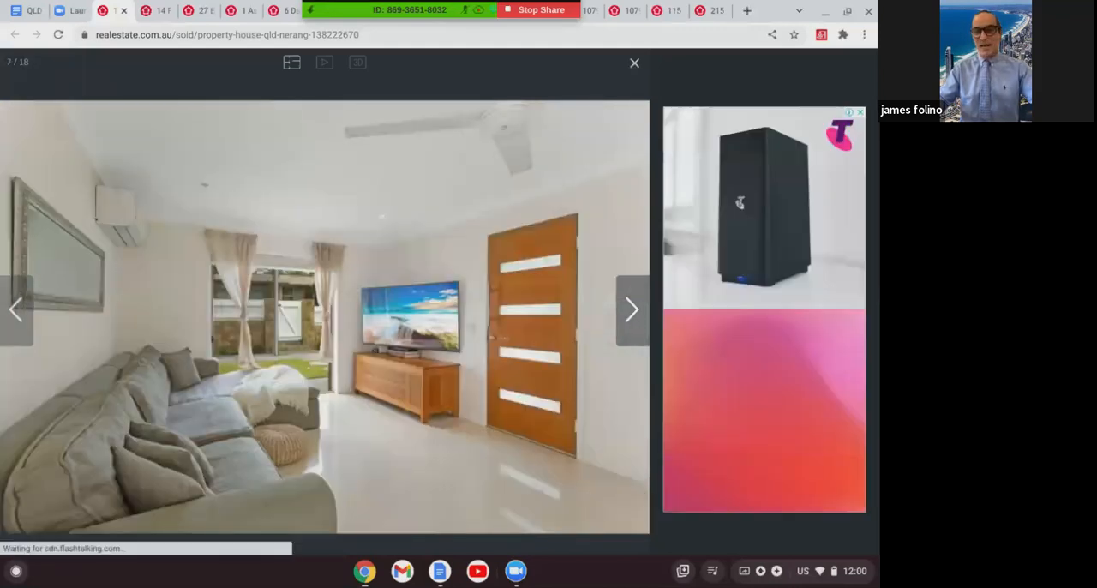
click(631, 308)
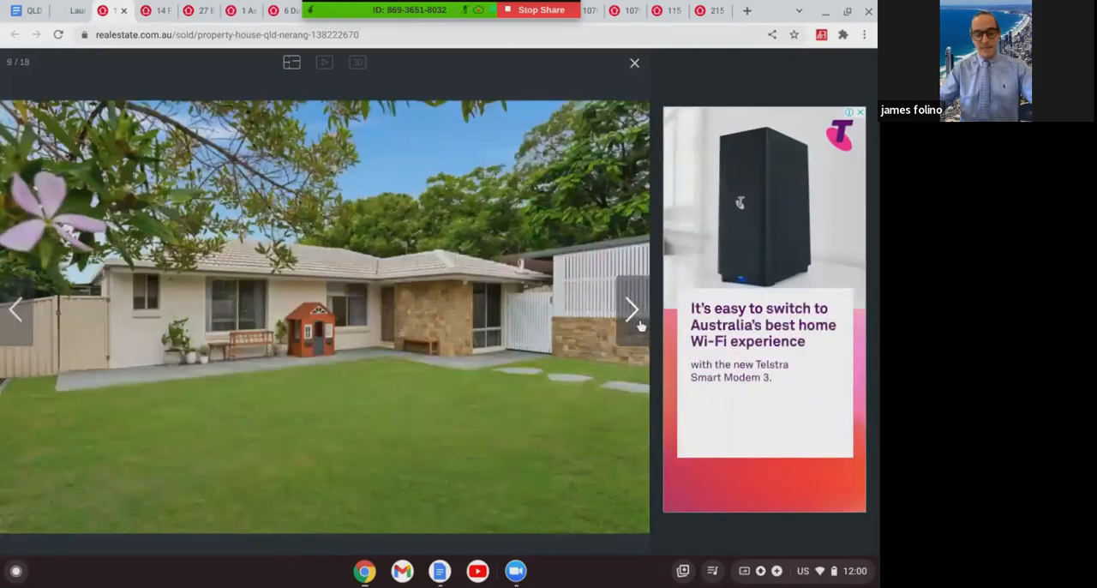
click(630, 308)
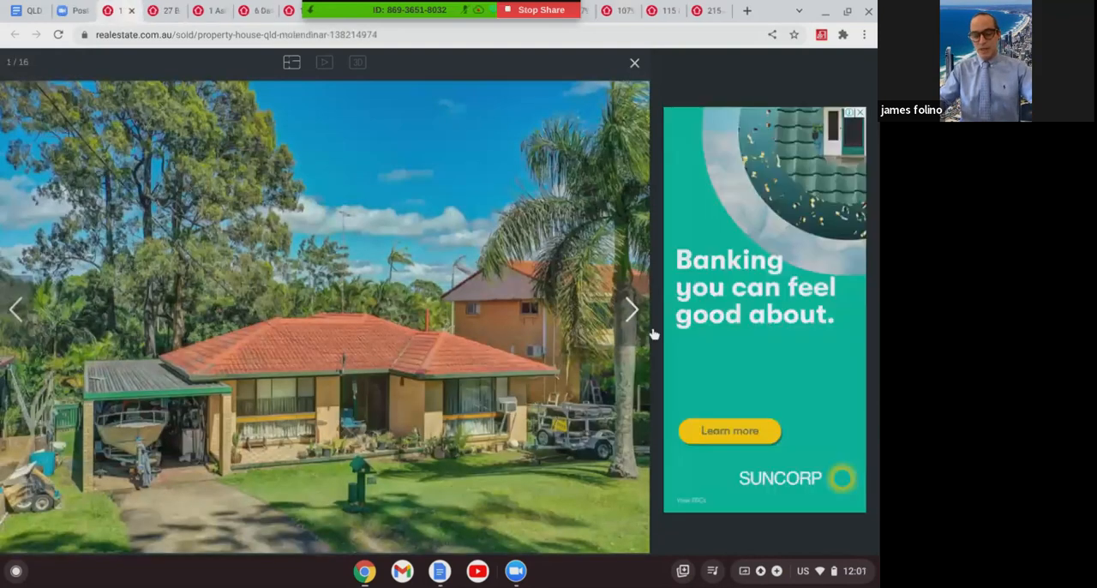
mouse_move(771, 353)
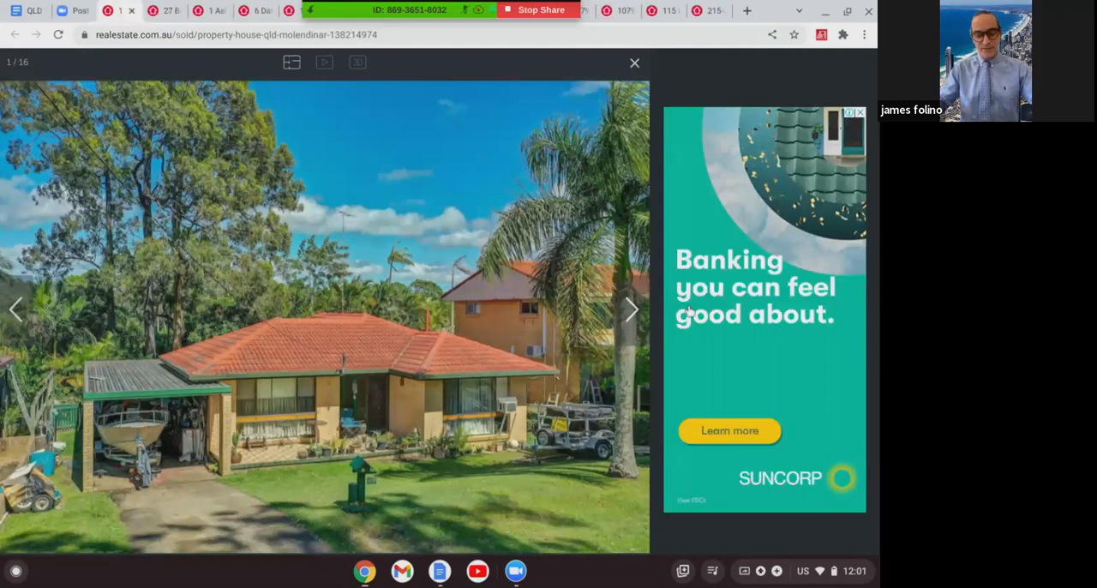
mouse_move(630, 310)
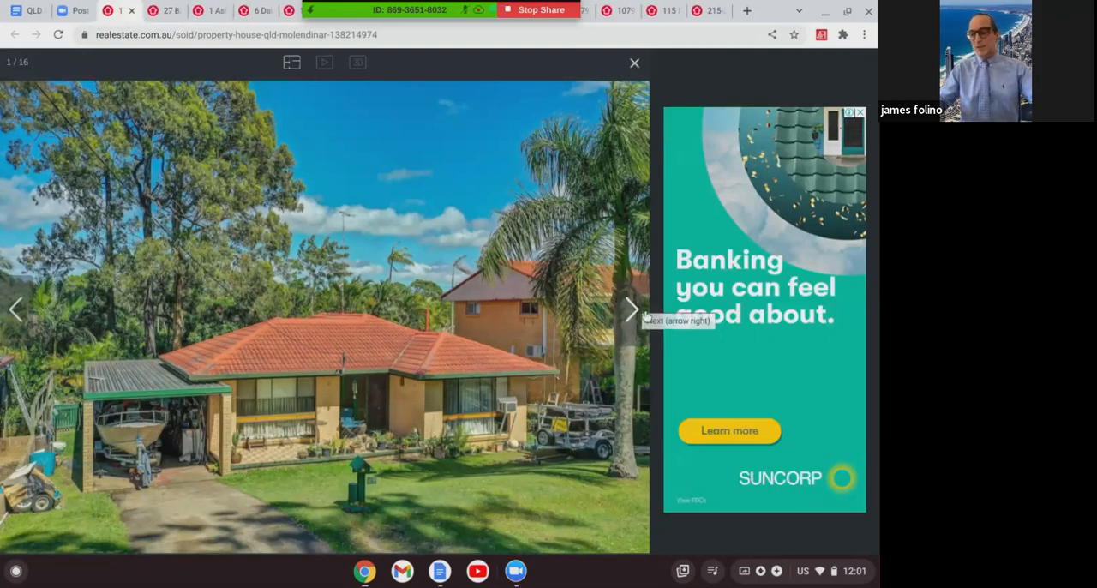
- Page through the Molendinar house photos past the aerial view, kitchen and bedroom
click(630, 309)
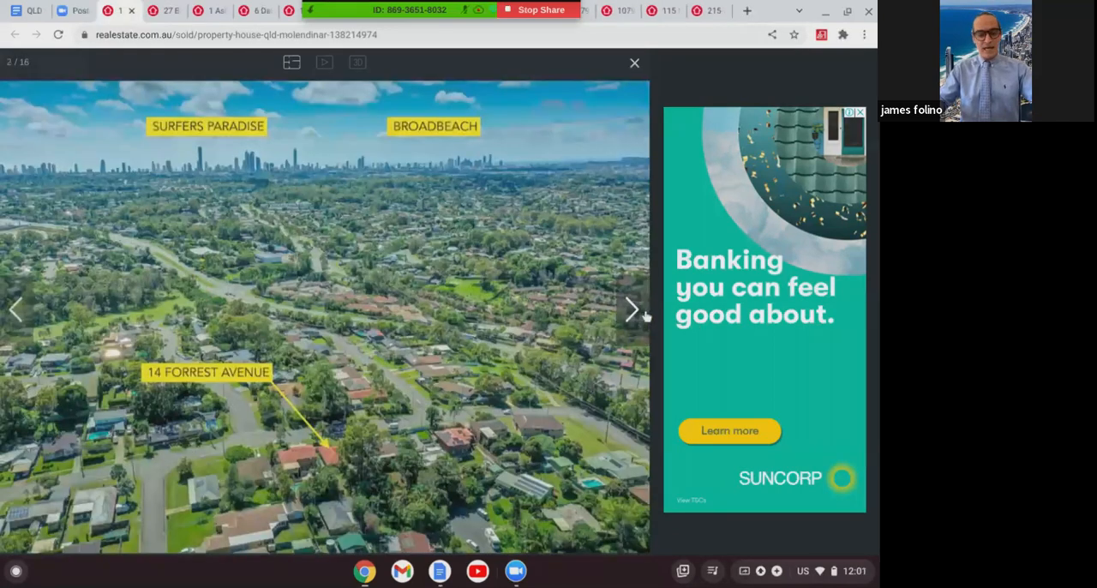
click(631, 309)
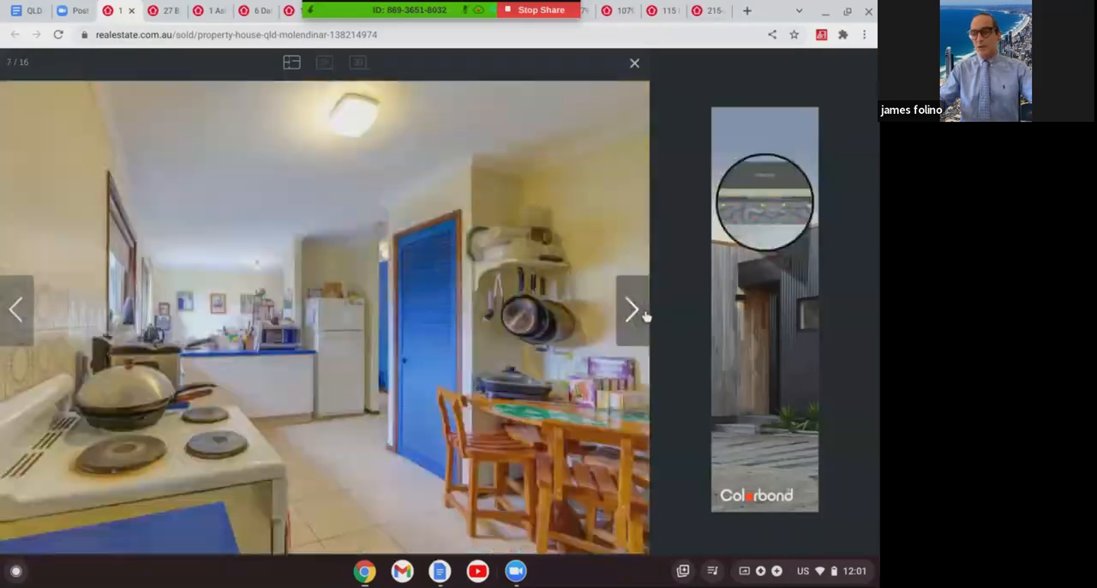
click(630, 309)
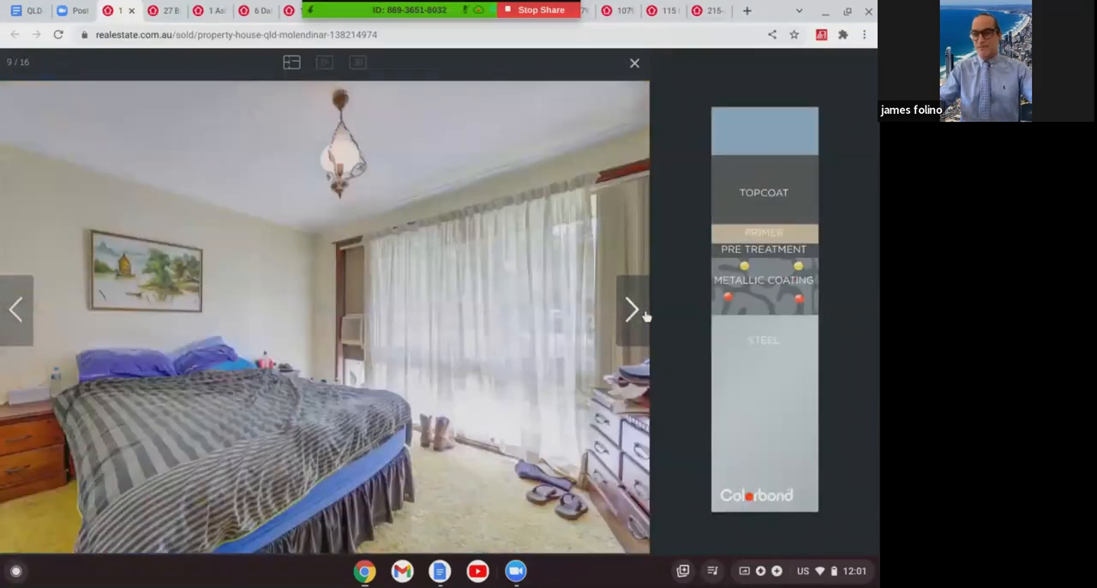
click(631, 308)
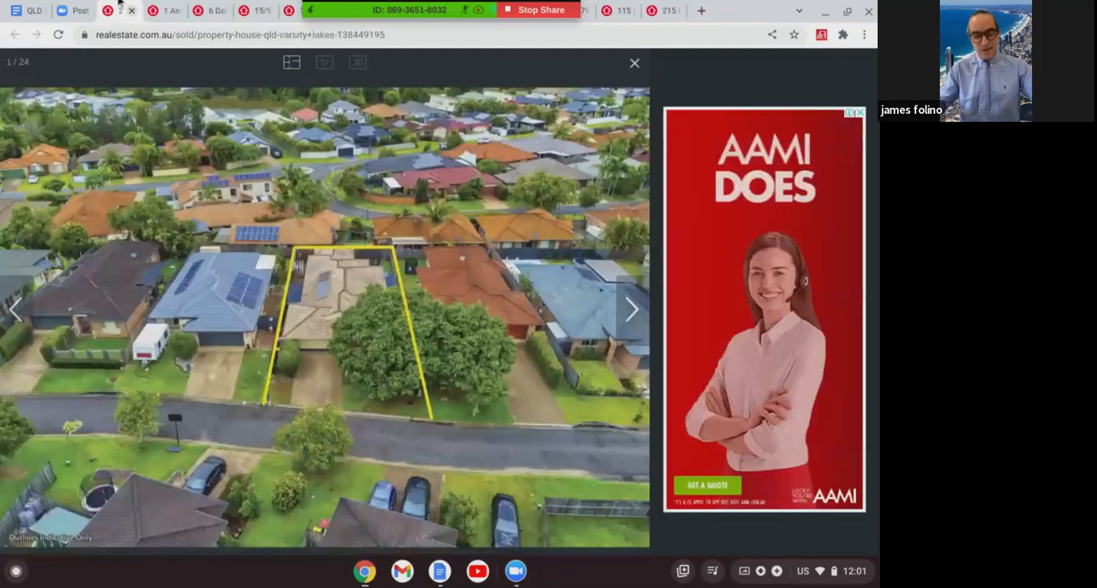
mouse_move(632, 308)
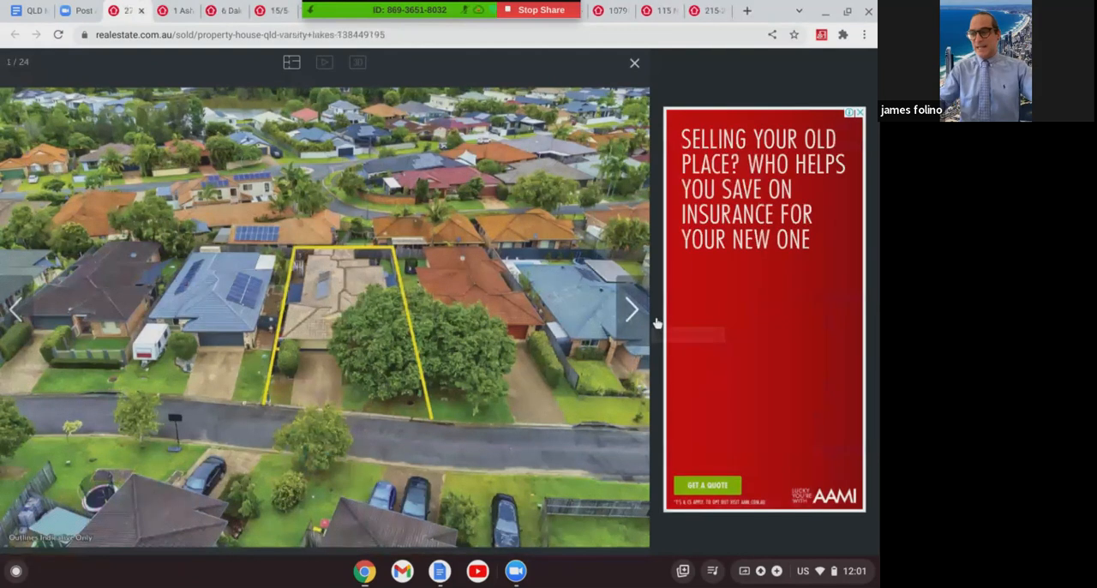
- Page through the Varsity Lakes house photos past the aerial view, dining area and kitchen to the study
click(630, 309)
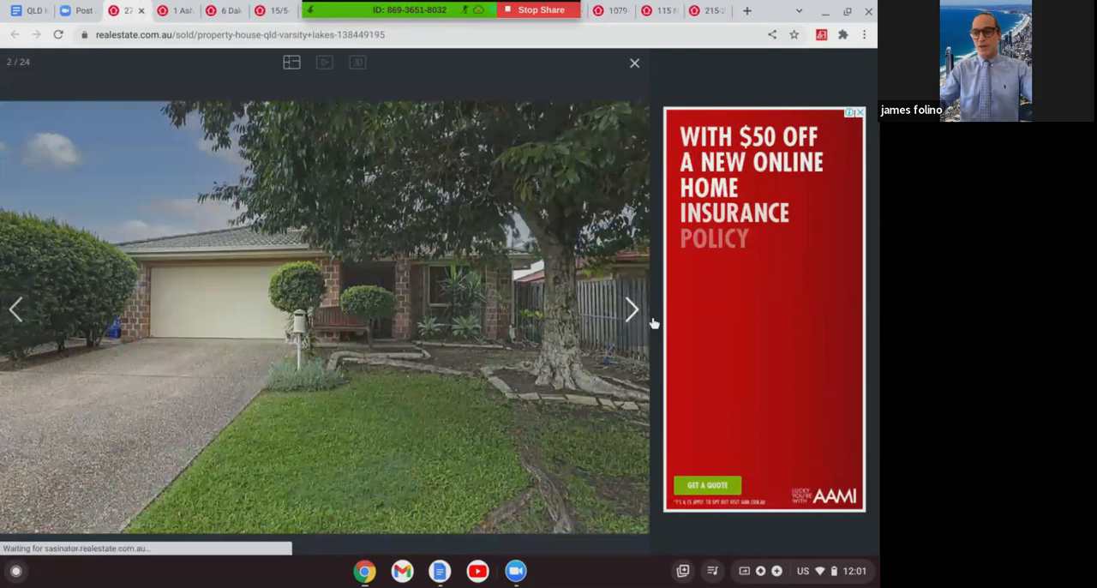
click(631, 309)
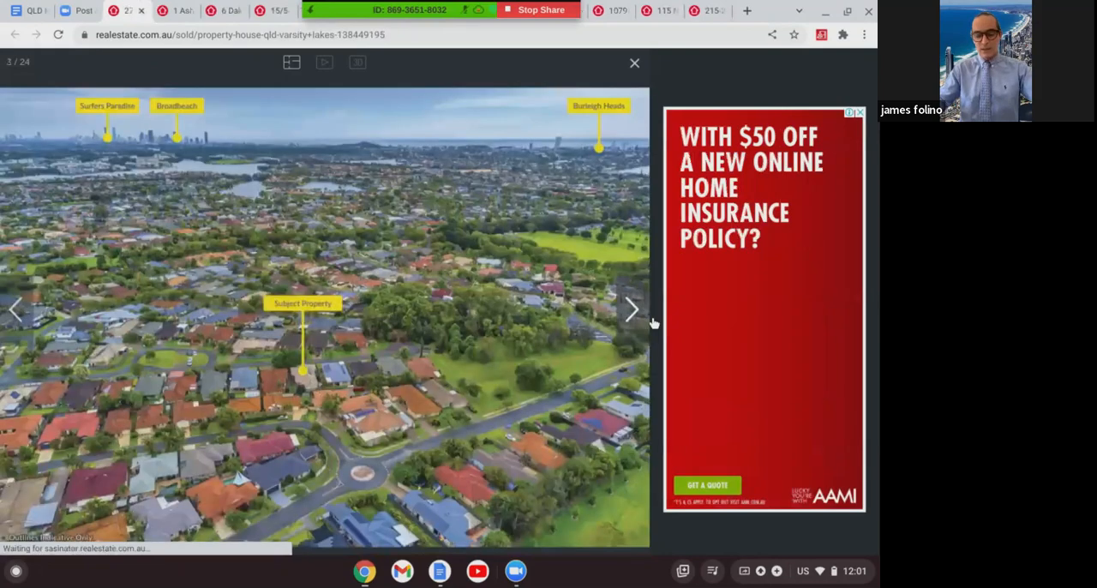
click(630, 308)
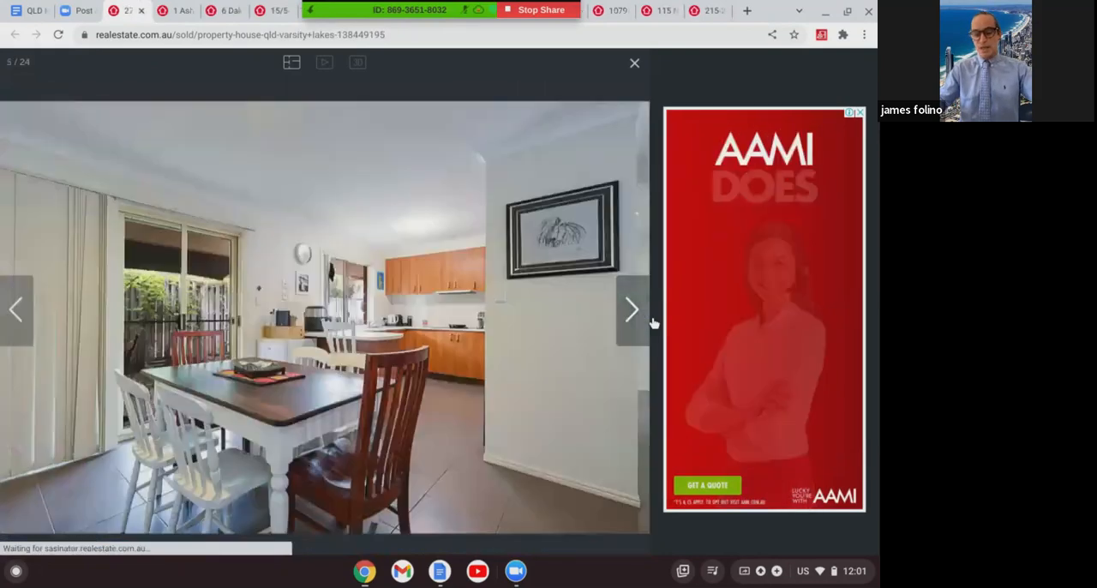
click(631, 308)
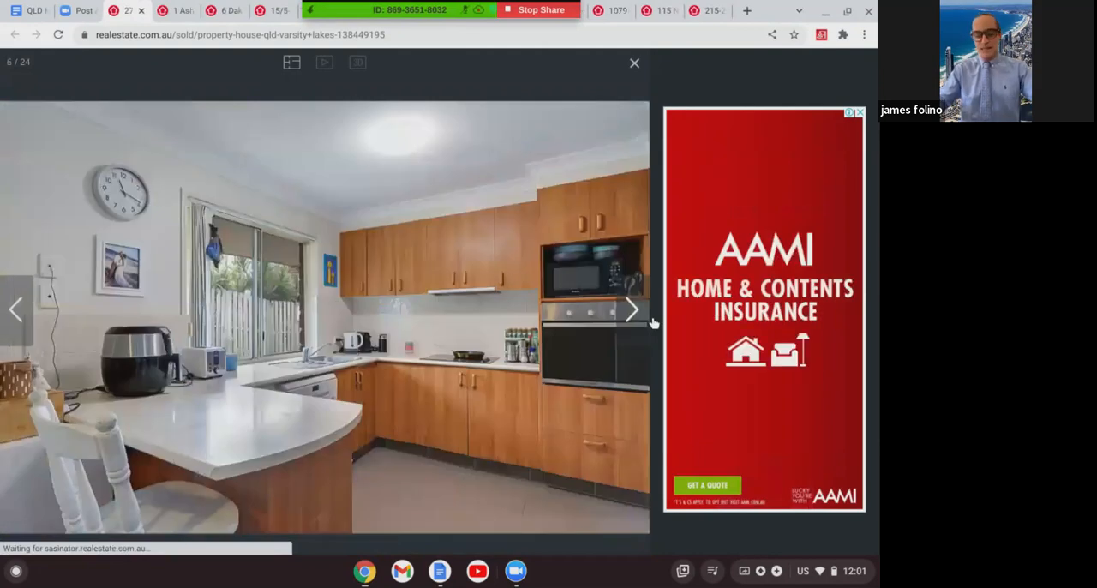
click(630, 308)
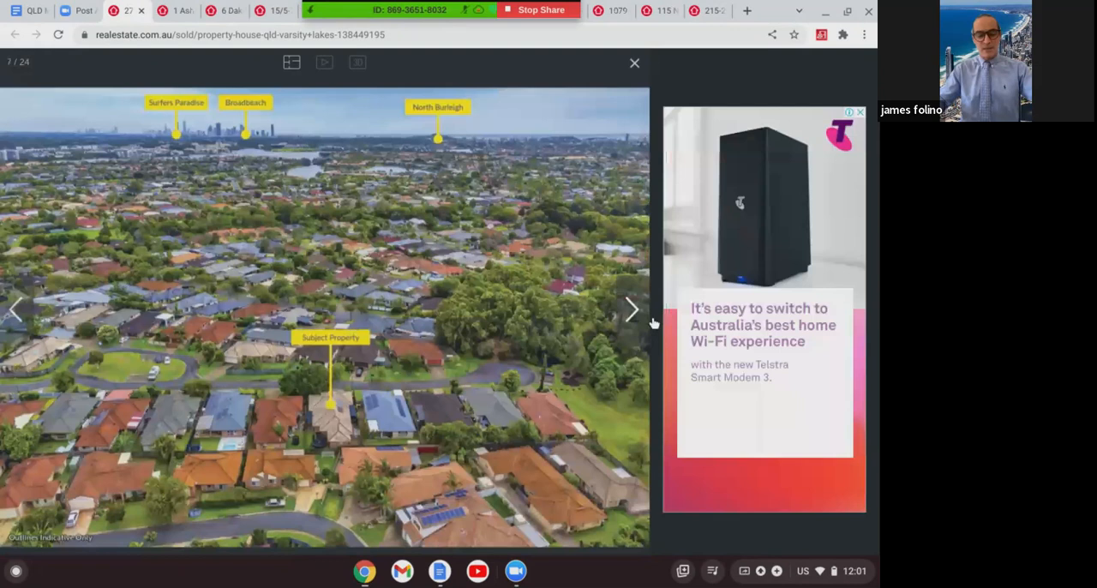
click(631, 309)
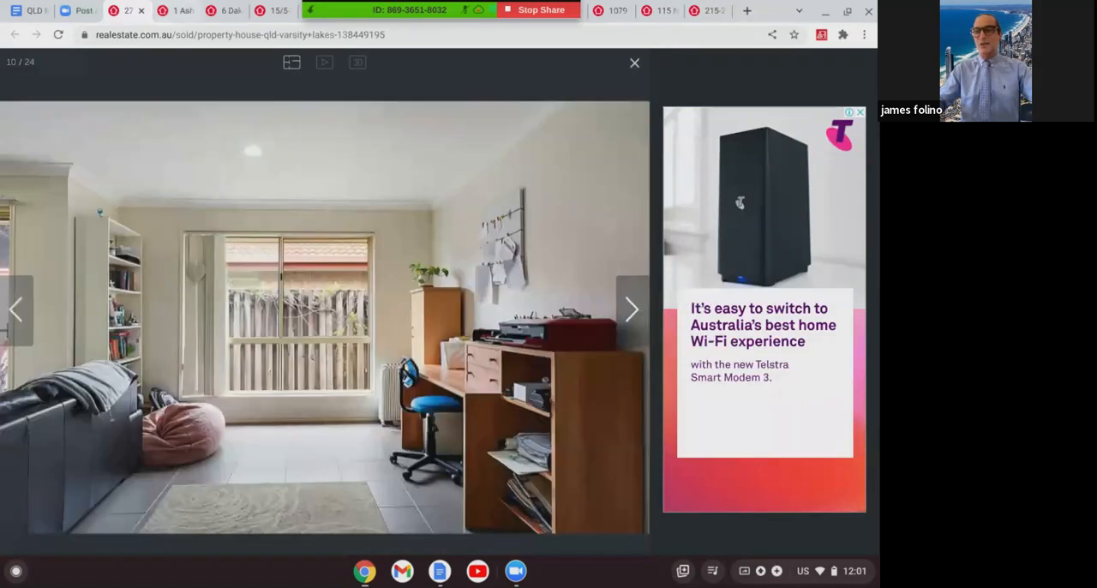
mouse_move(127, 10)
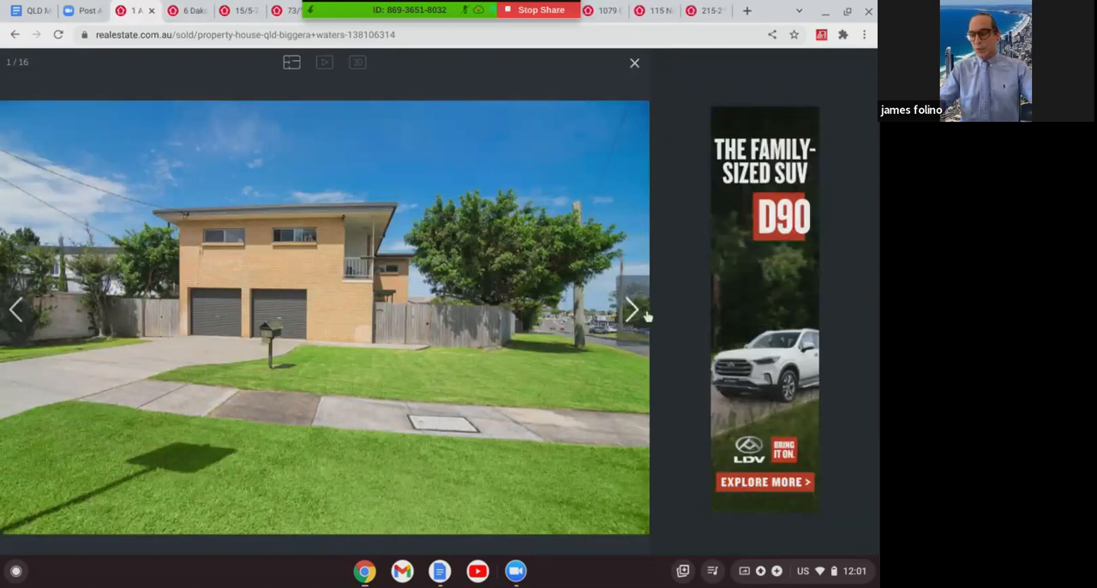
mouse_move(632, 308)
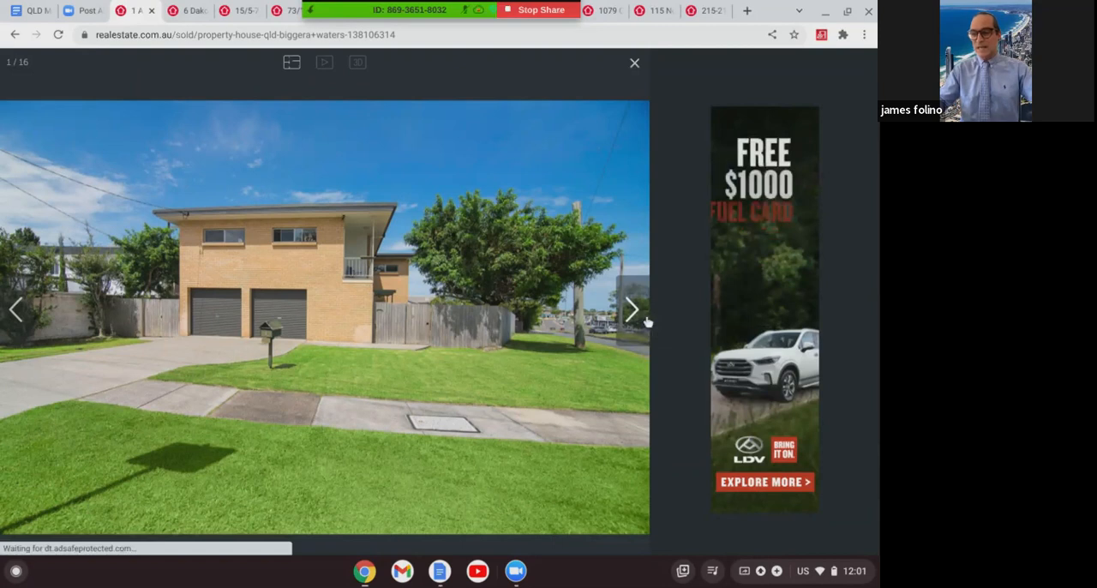
- Page through the Biggera Waters house photos past the living areas and bedrooms to the floor plan
click(630, 308)
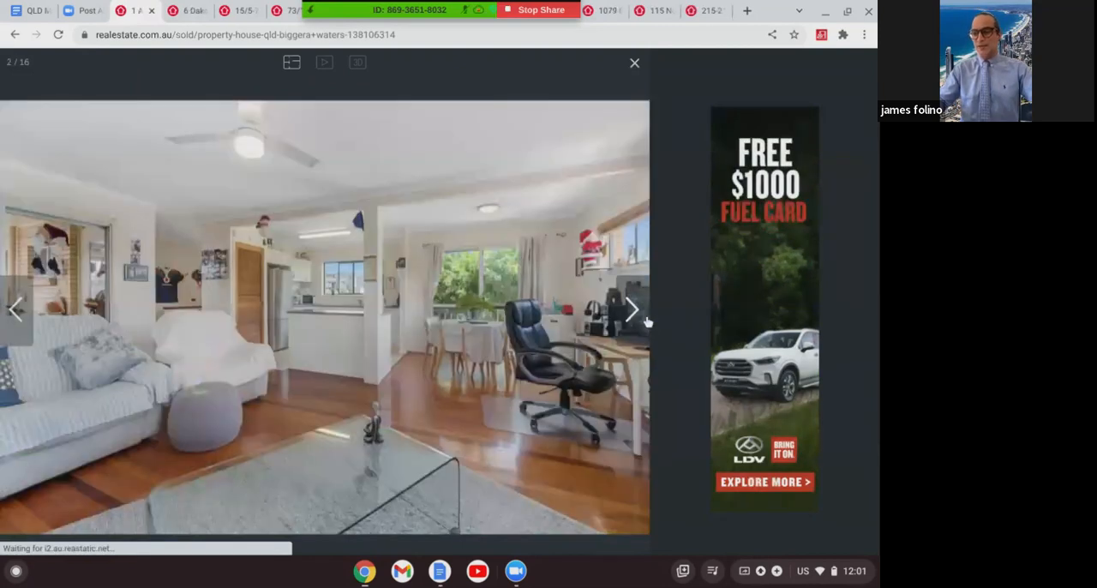
click(631, 308)
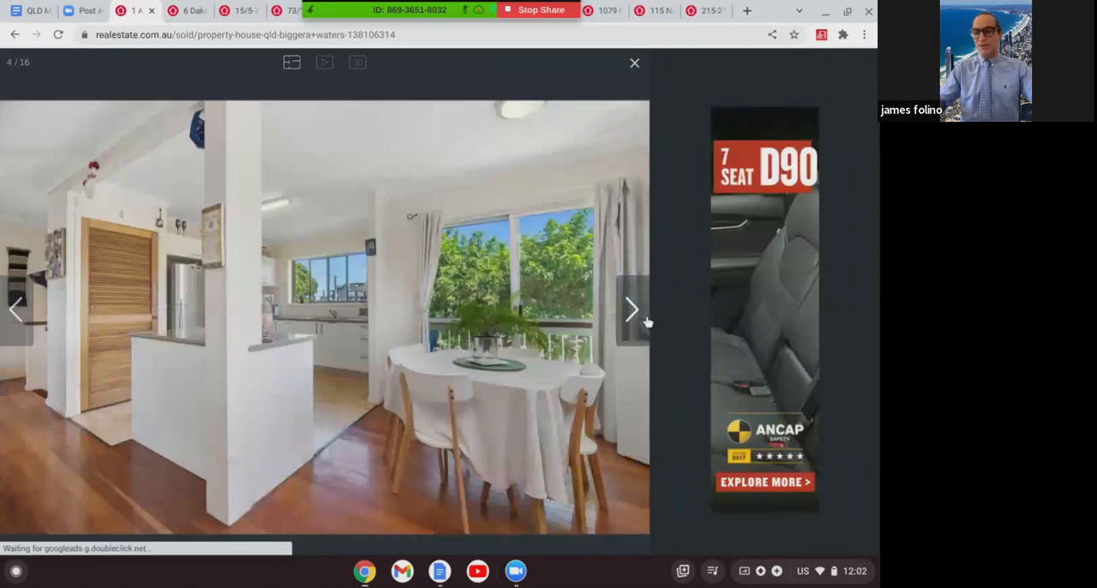
click(631, 308)
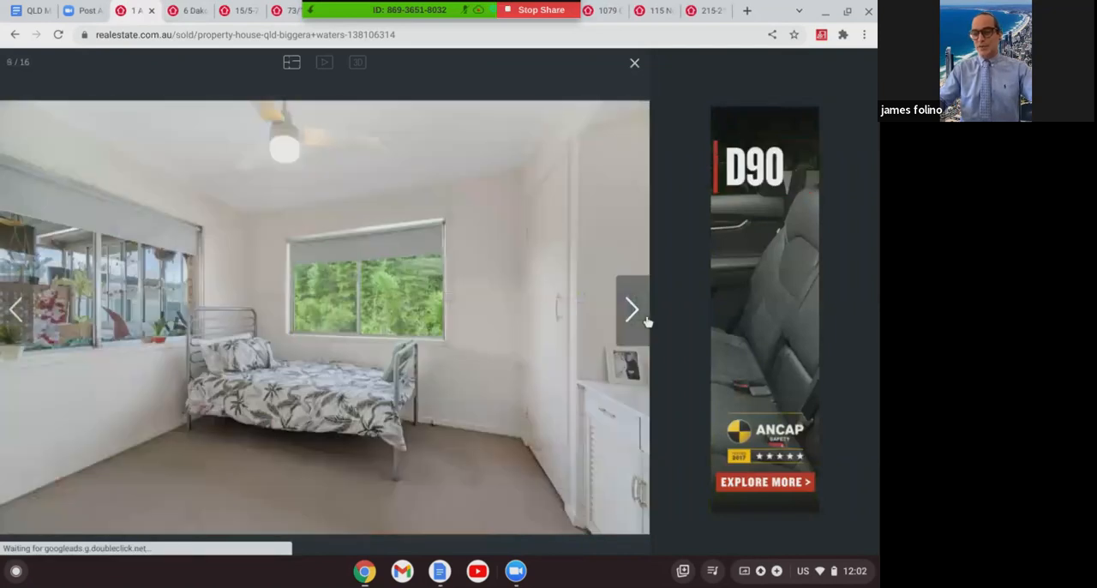
click(631, 309)
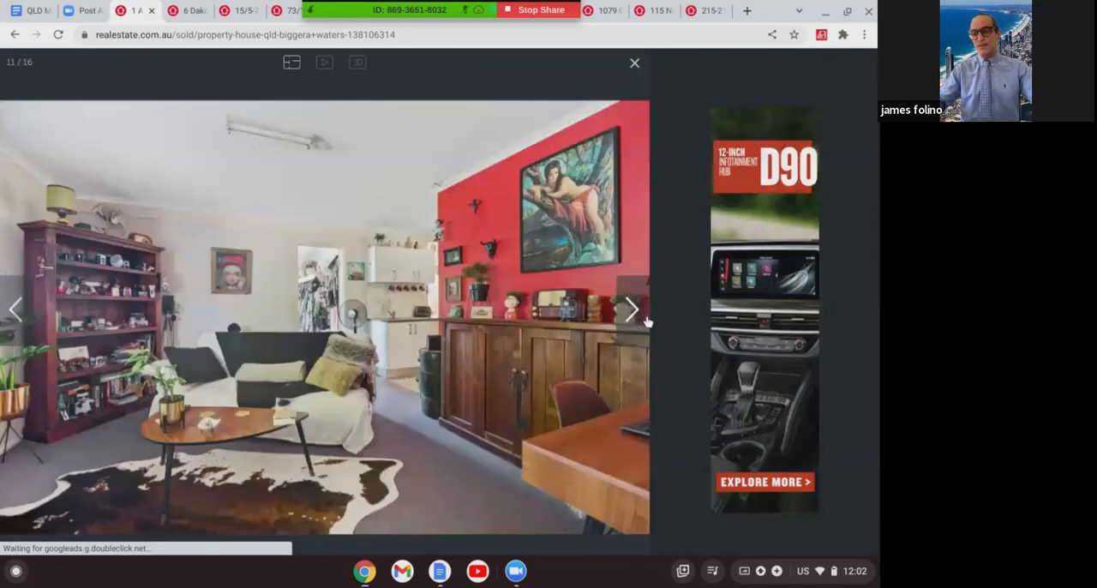
click(630, 309)
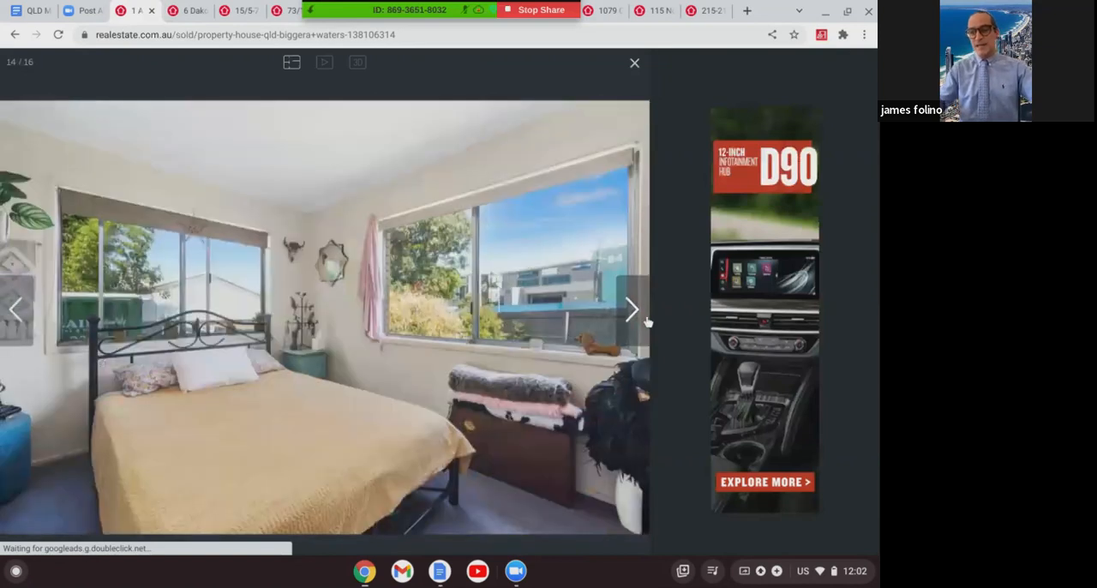
click(631, 309)
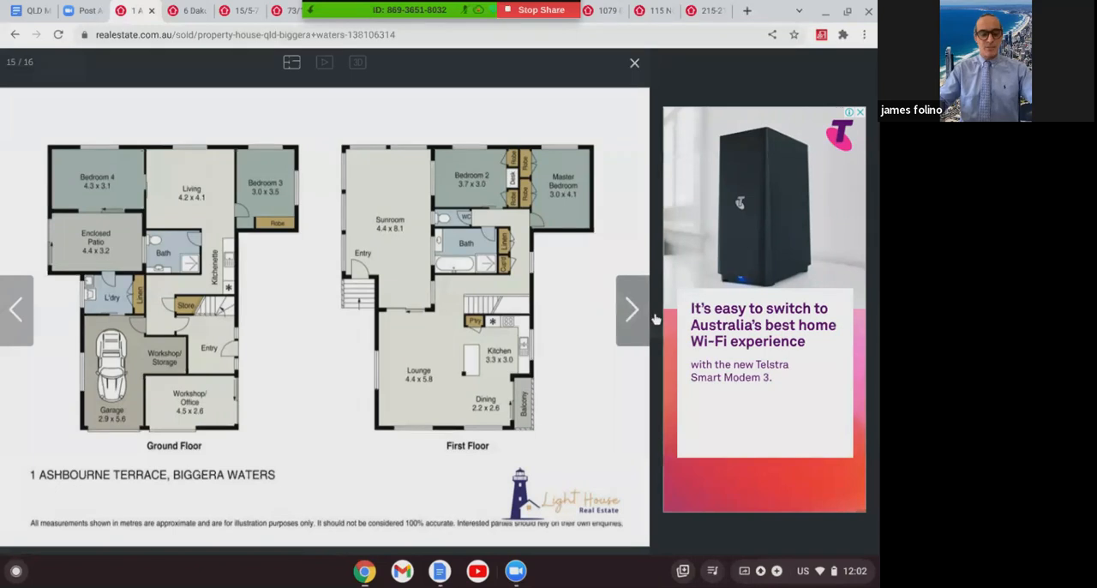
mouse_move(669, 202)
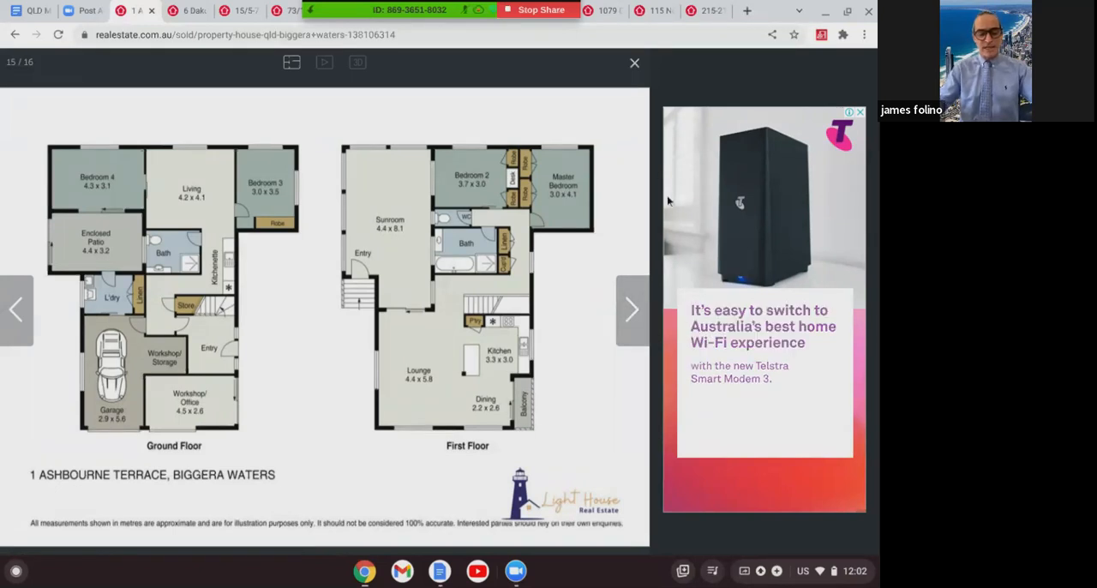
mouse_move(187, 10)
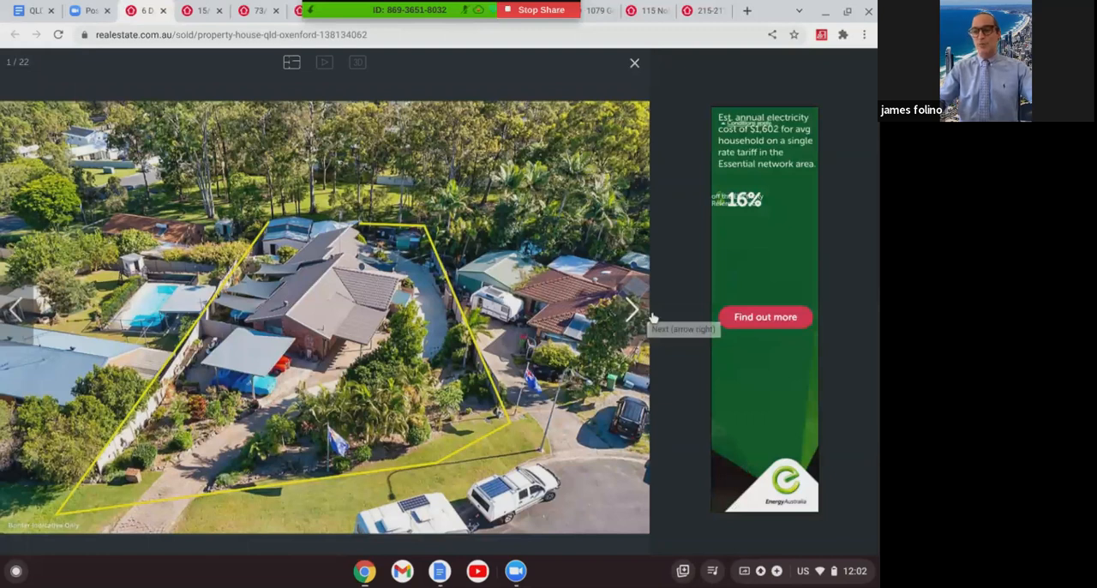
- Page through the Oxenford house photos past the living room to the bedroom with the patchwork quilt
click(631, 308)
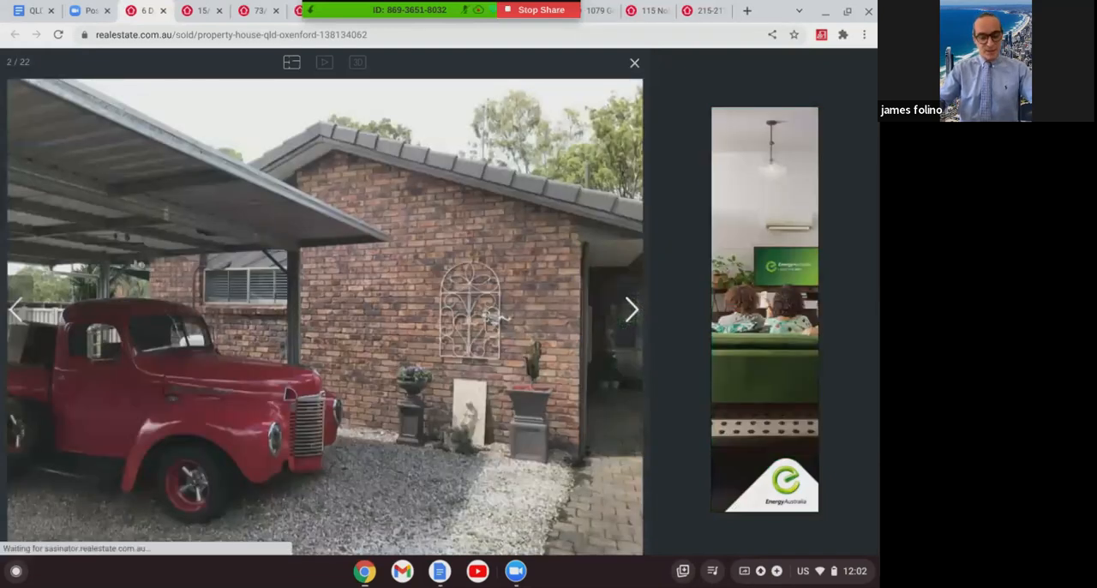
click(16, 308)
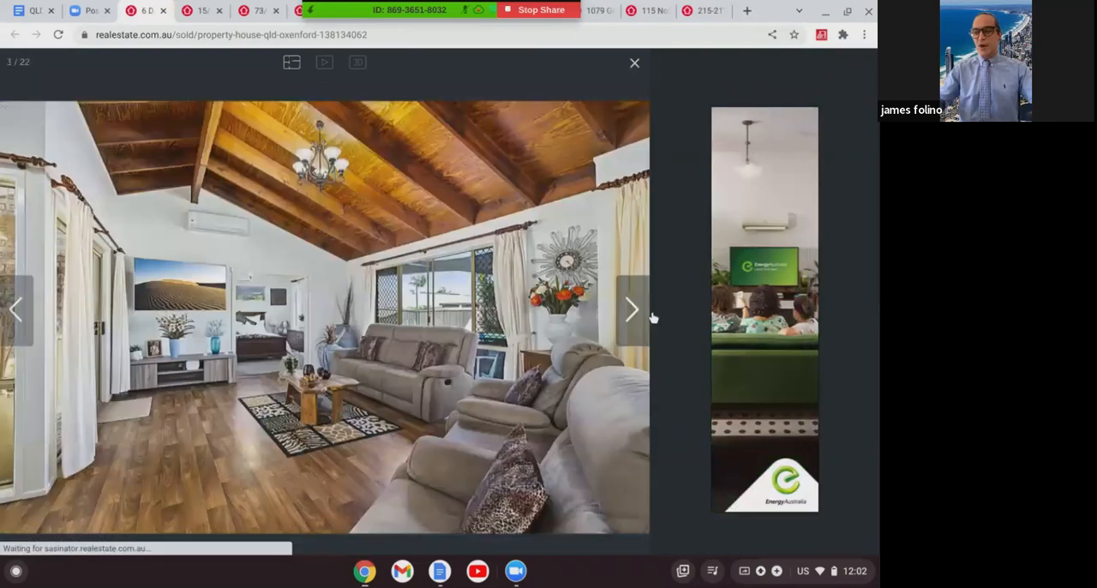
click(631, 309)
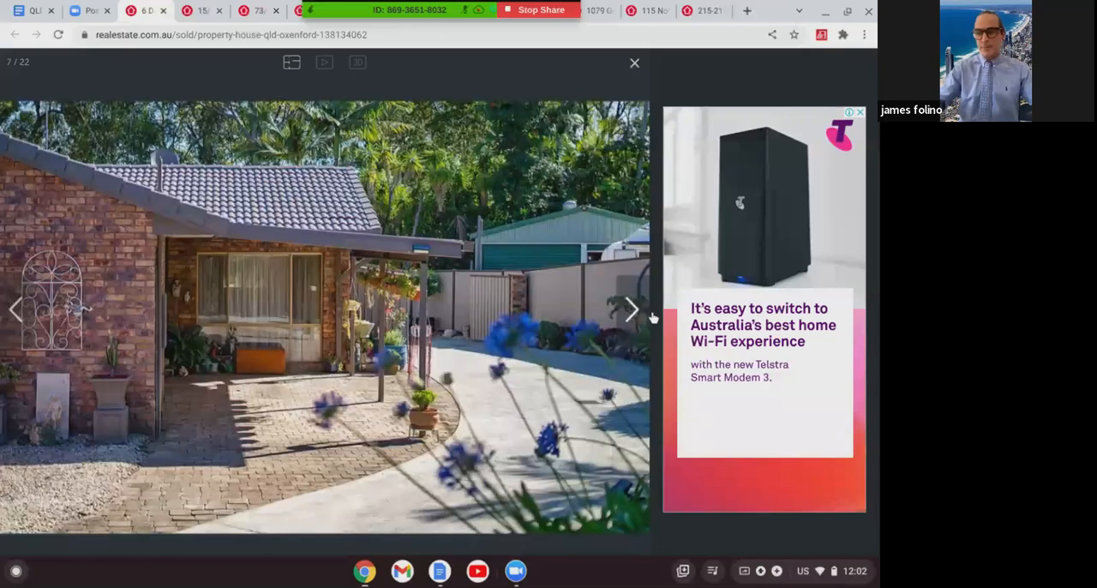
click(631, 309)
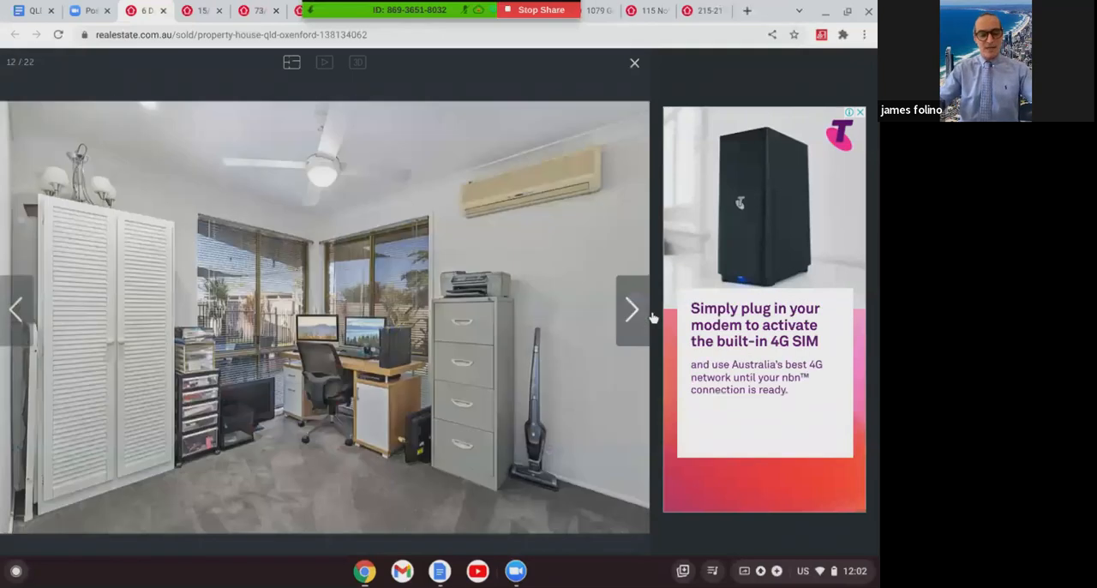
click(630, 308)
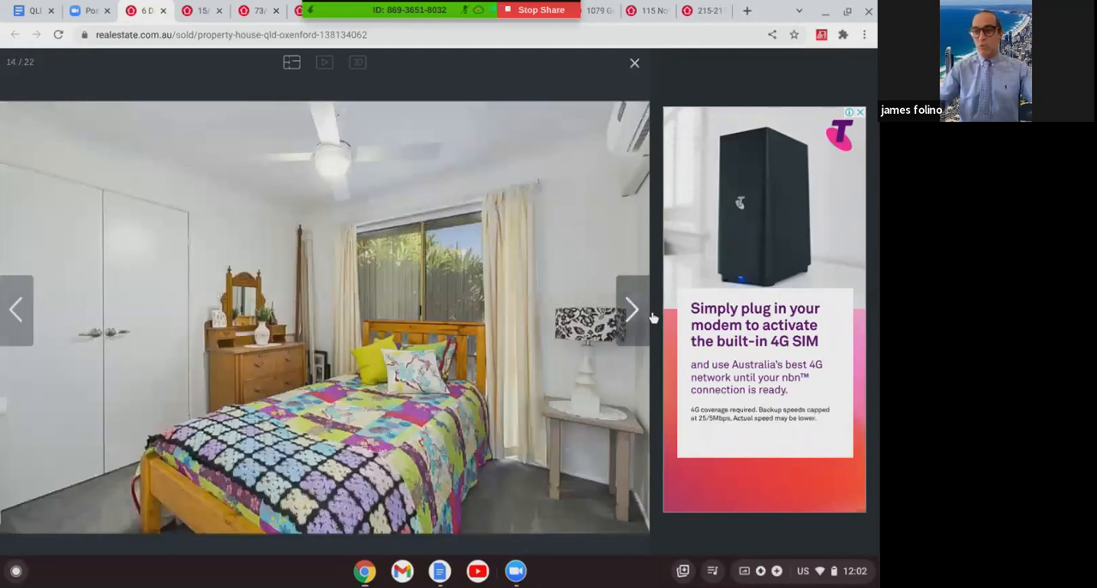
click(630, 308)
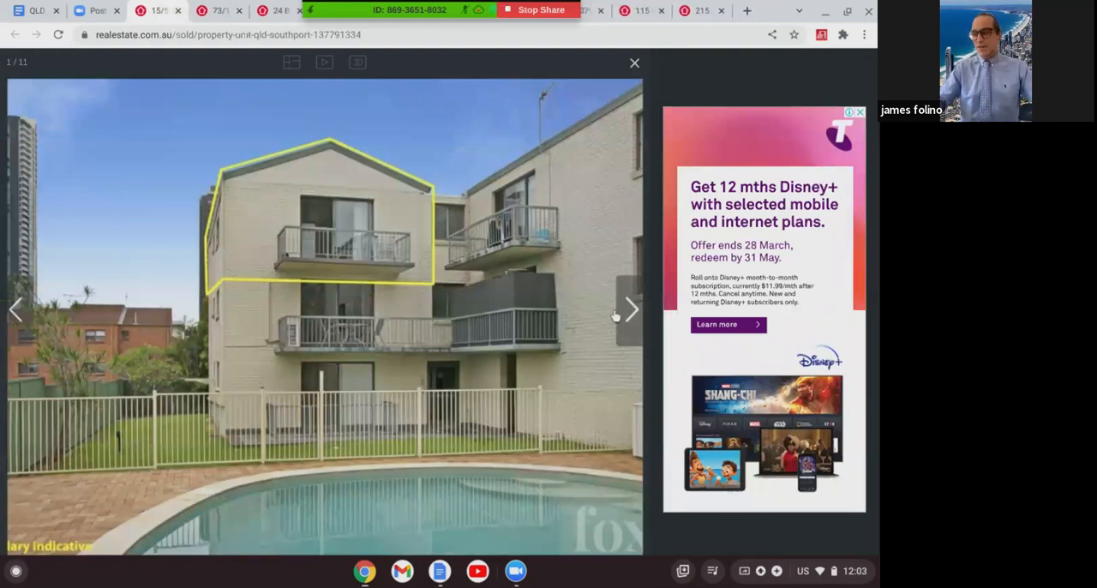
mouse_move(631, 308)
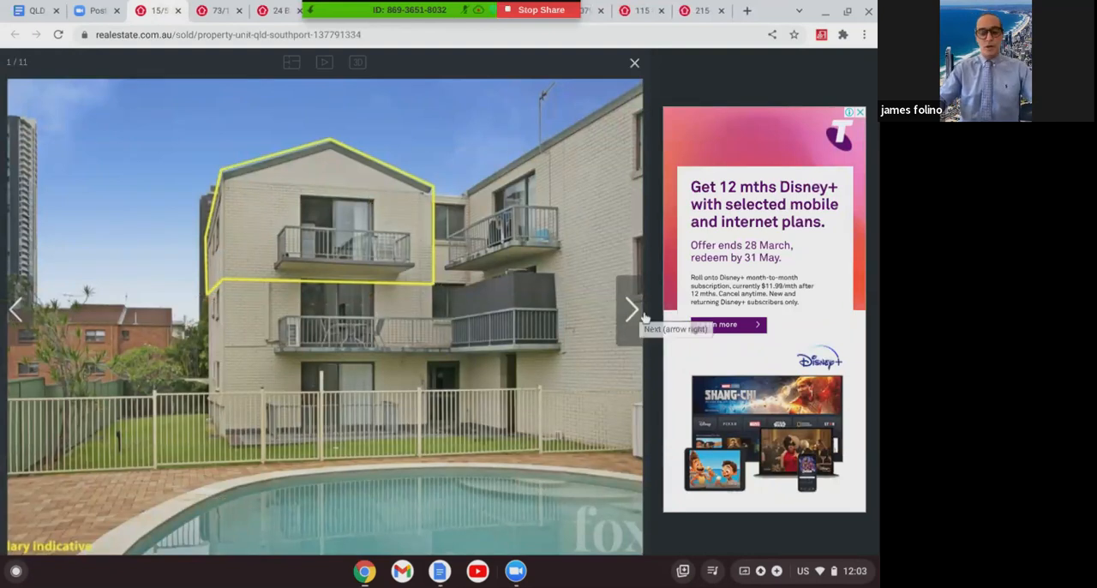
- Page through the Southport unit photos past the living room to the kitchen and balcony shots
click(630, 308)
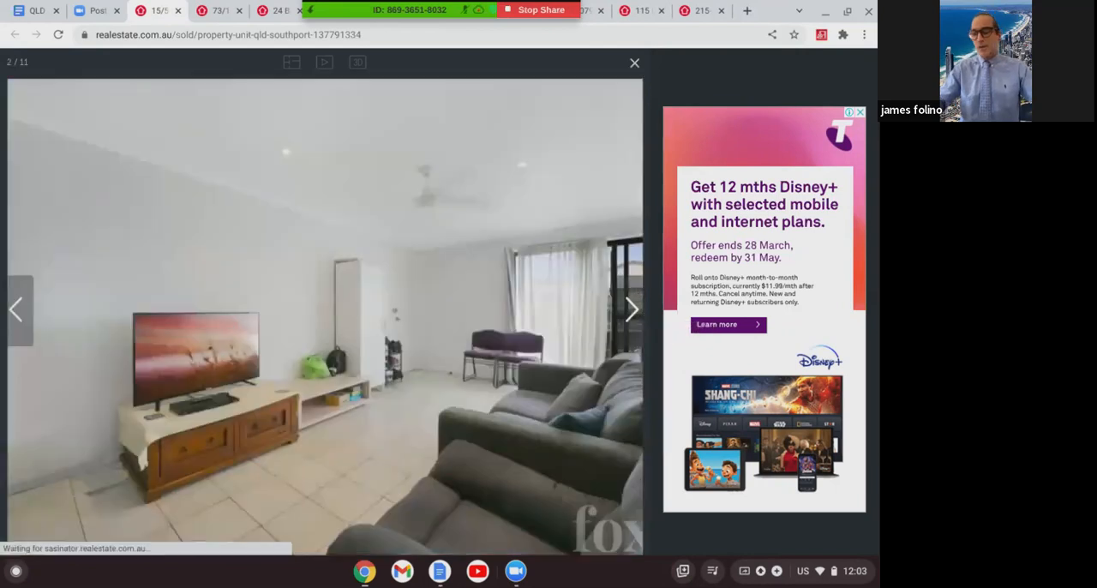
click(631, 308)
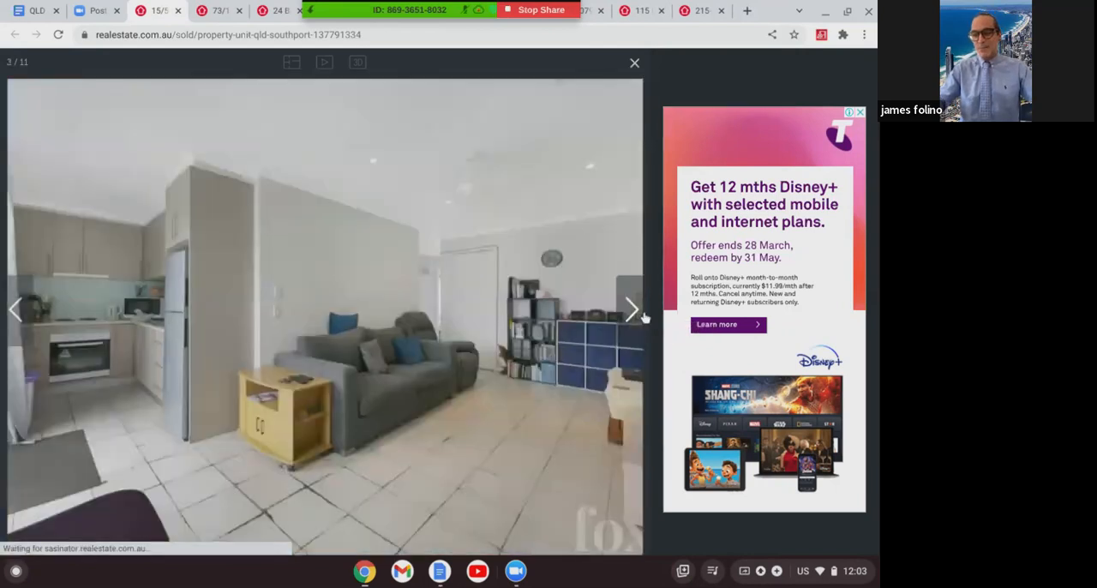
click(630, 309)
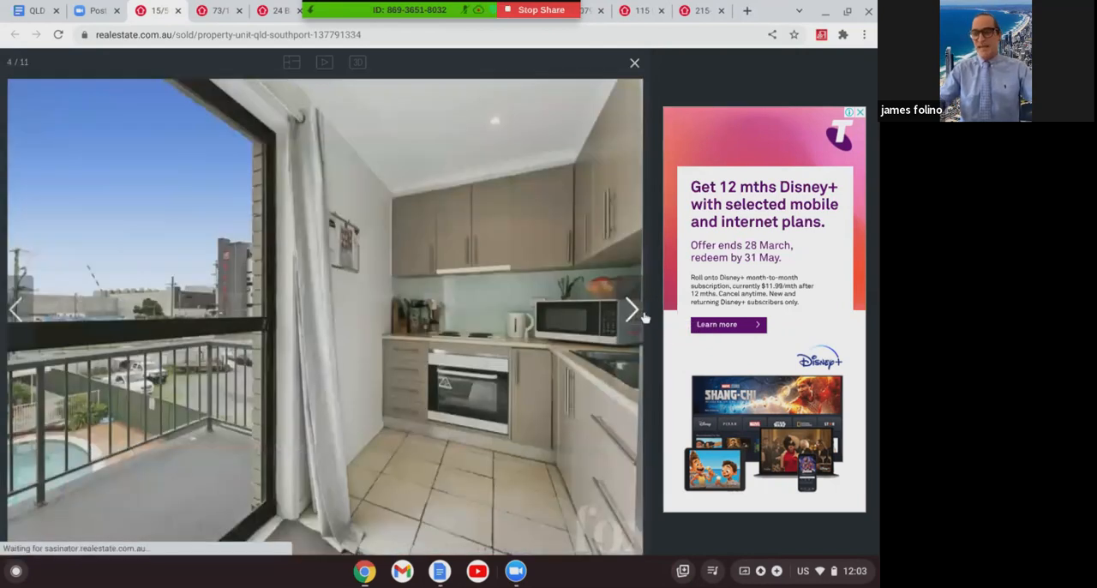
click(631, 309)
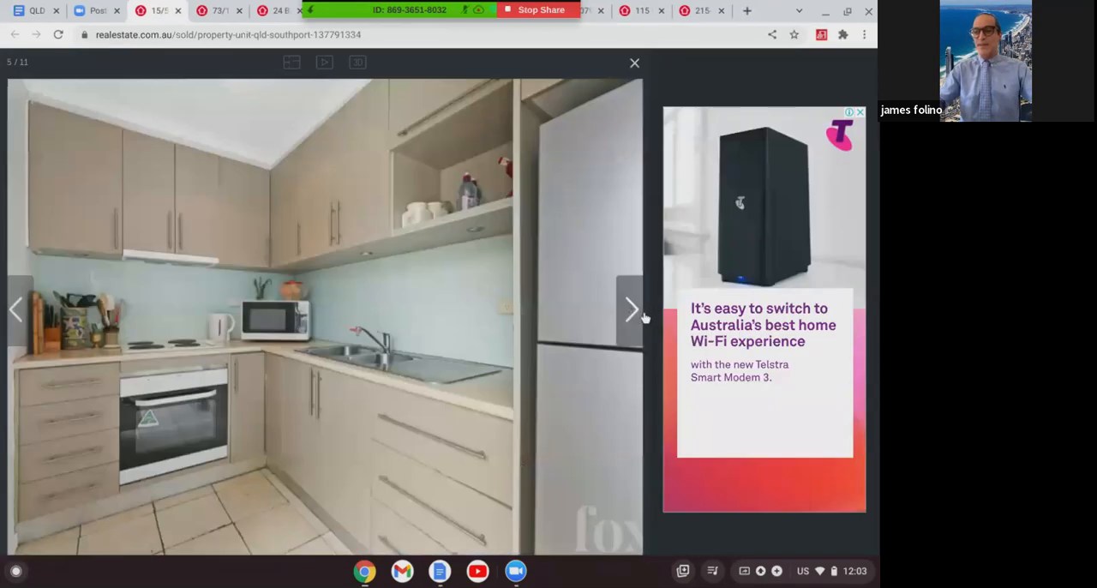
click(631, 309)
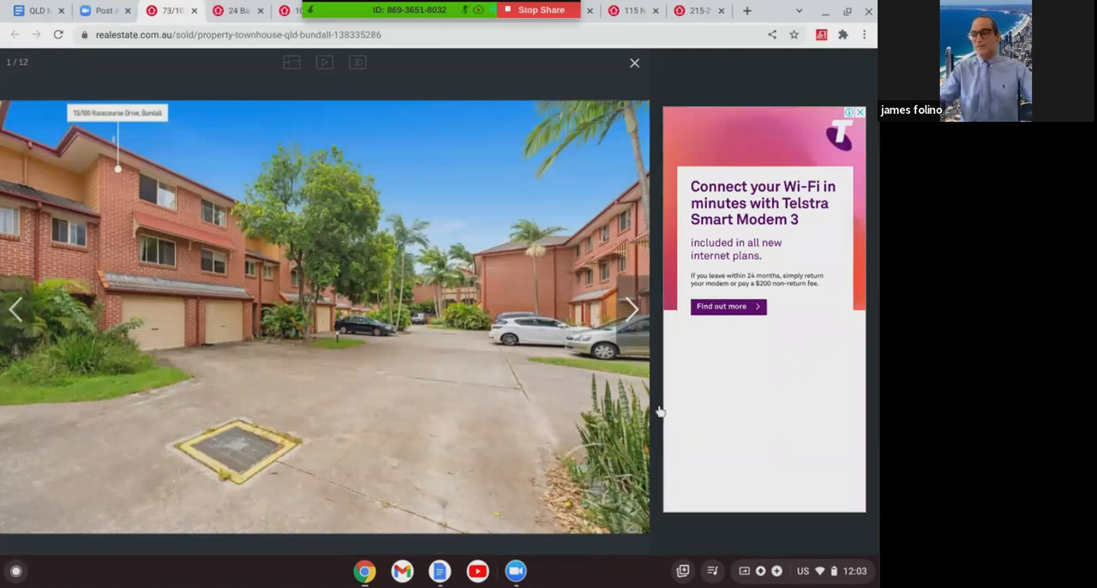
mouse_move(644, 323)
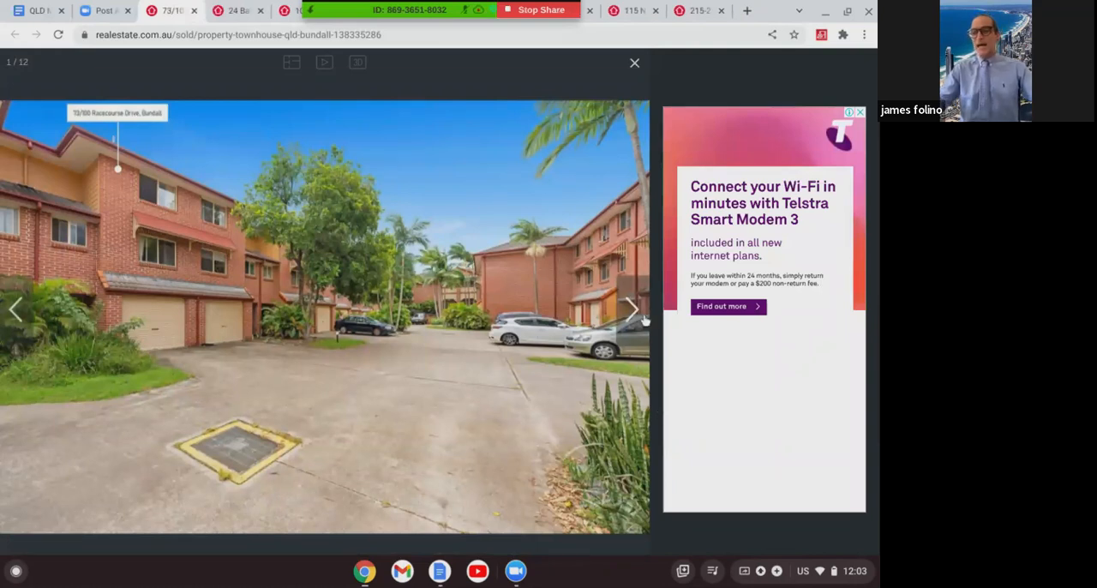
- Page through the Bundall townhouse photos past the lounge, pool and kitchen to the bathroom
click(631, 308)
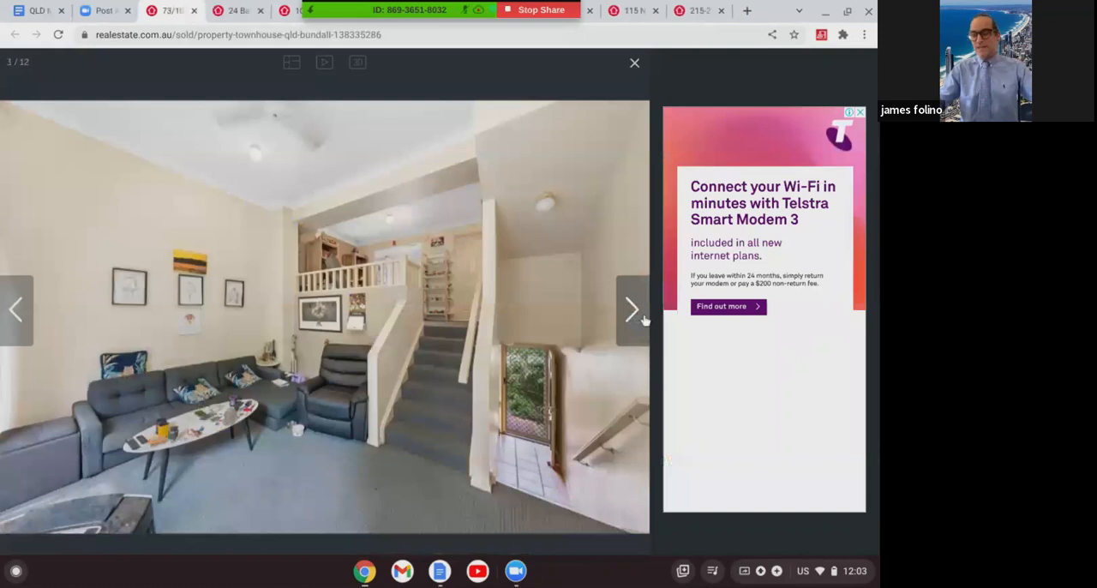
click(631, 309)
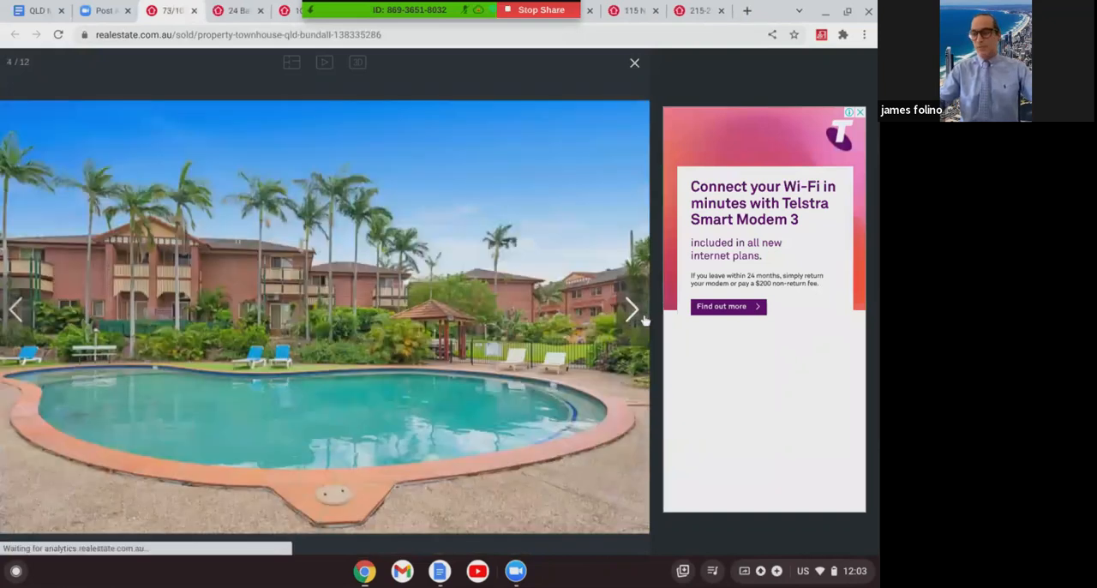
click(631, 311)
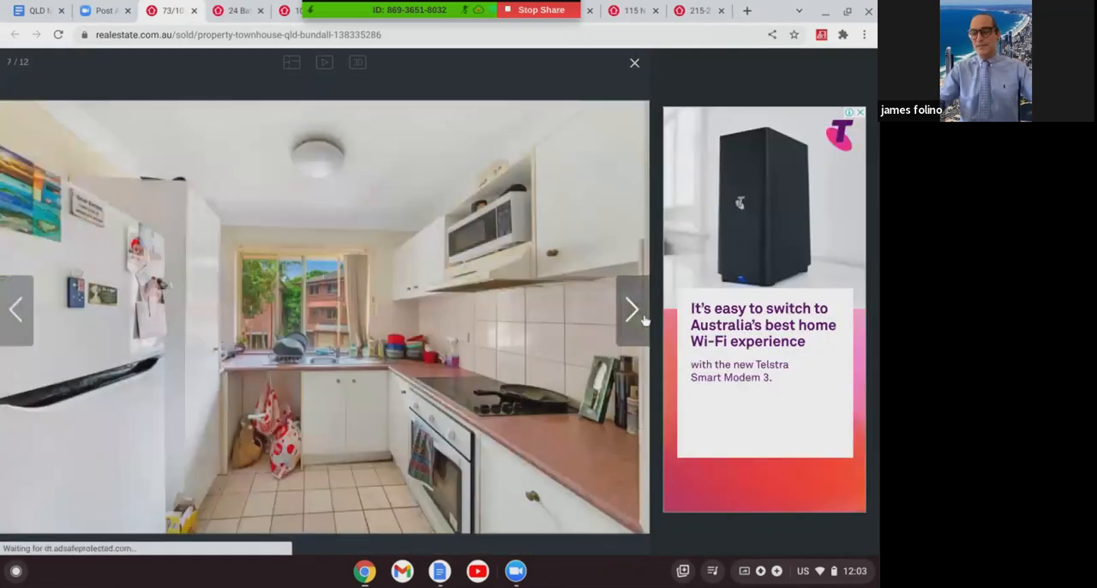
click(633, 308)
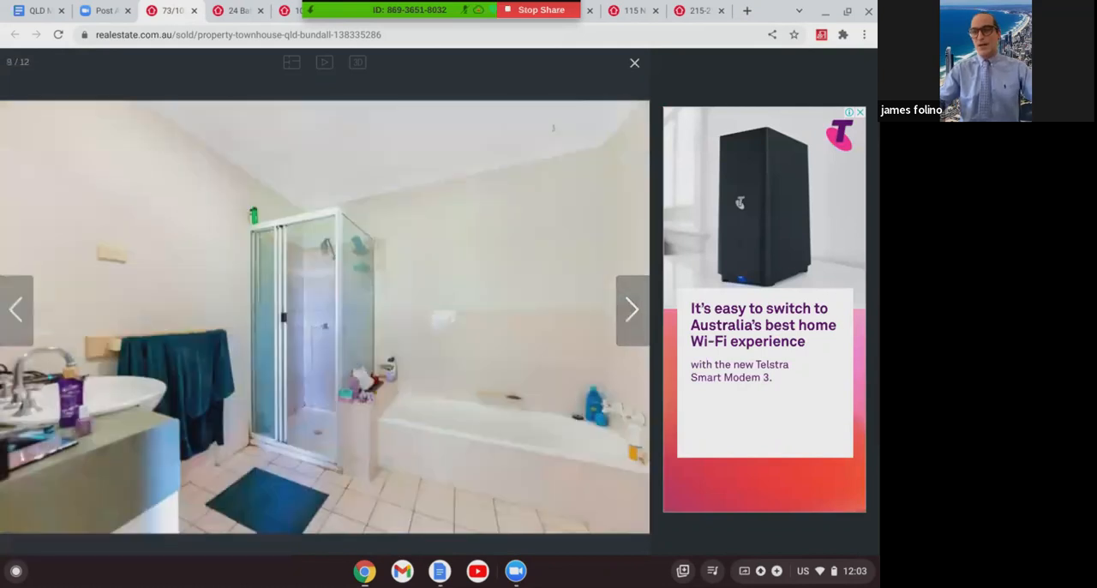
mouse_move(171, 10)
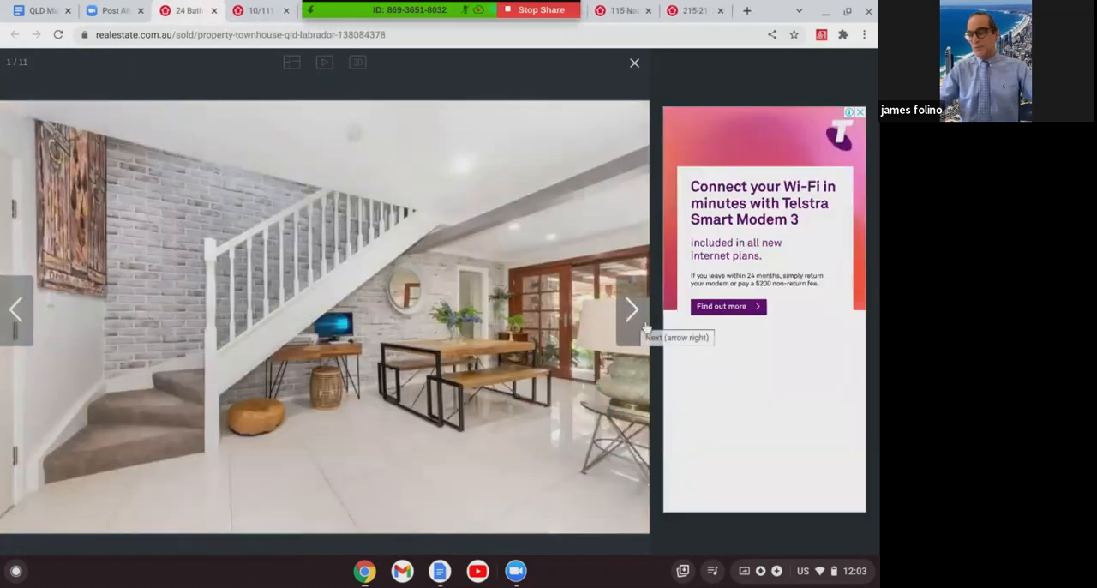
- Page through the Labrador townhouse photos past the kitchen and patio to the final frontage shot, 11 of 11
click(630, 308)
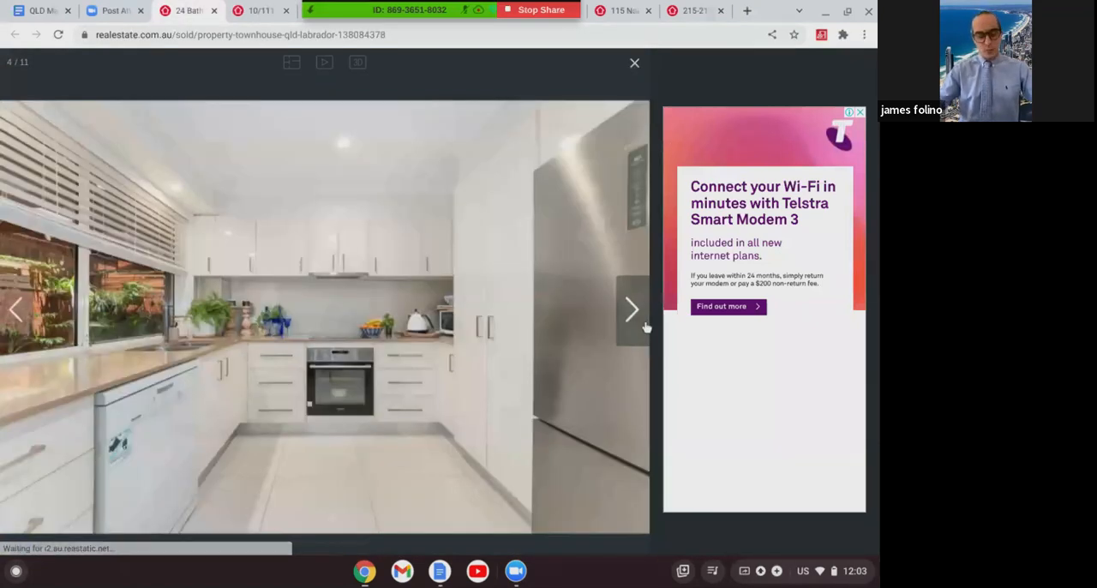
click(630, 310)
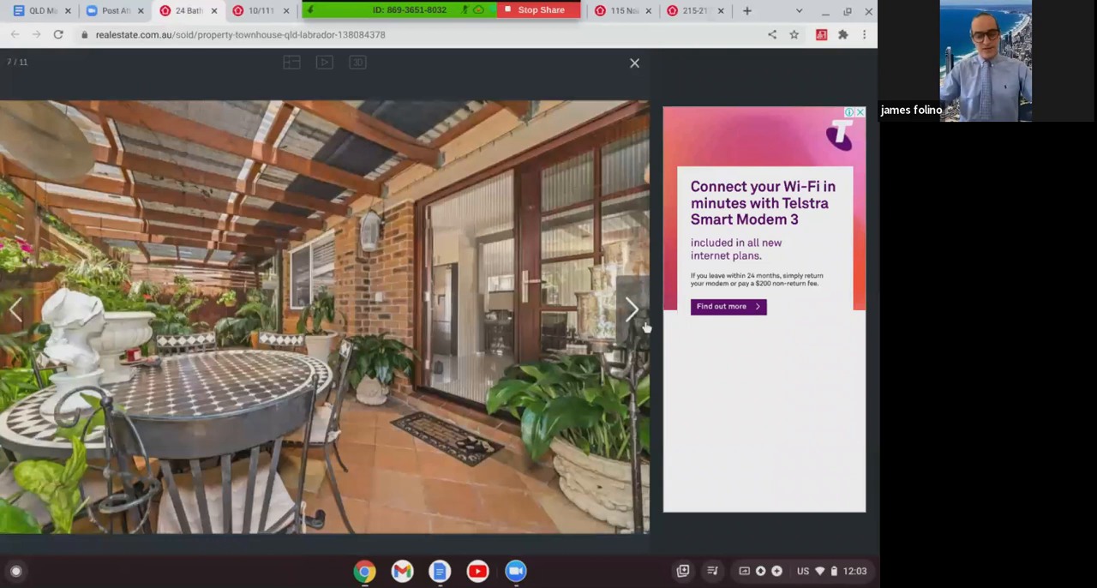
click(630, 308)
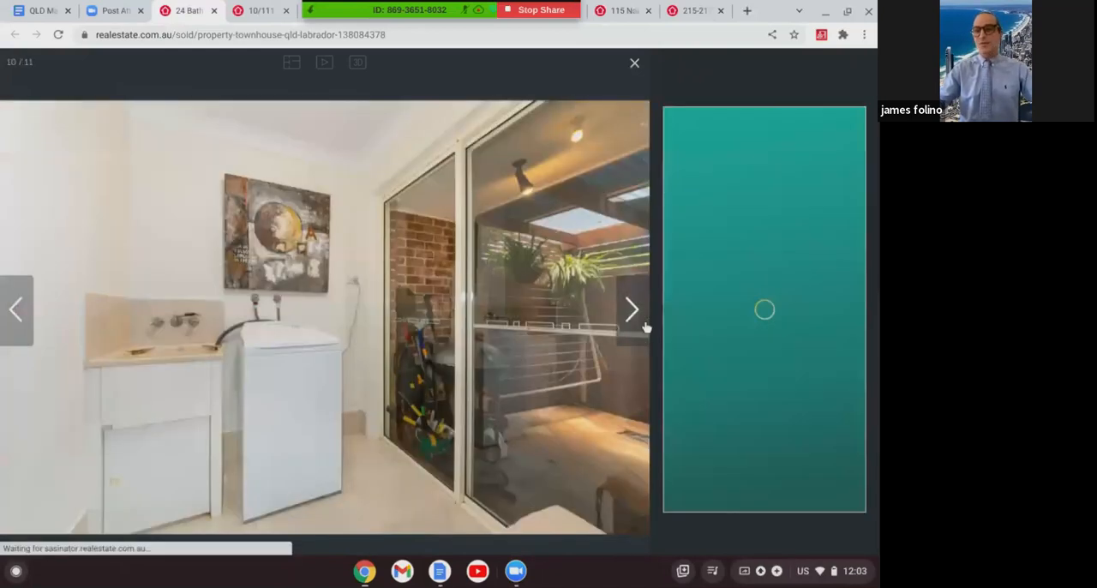
click(631, 309)
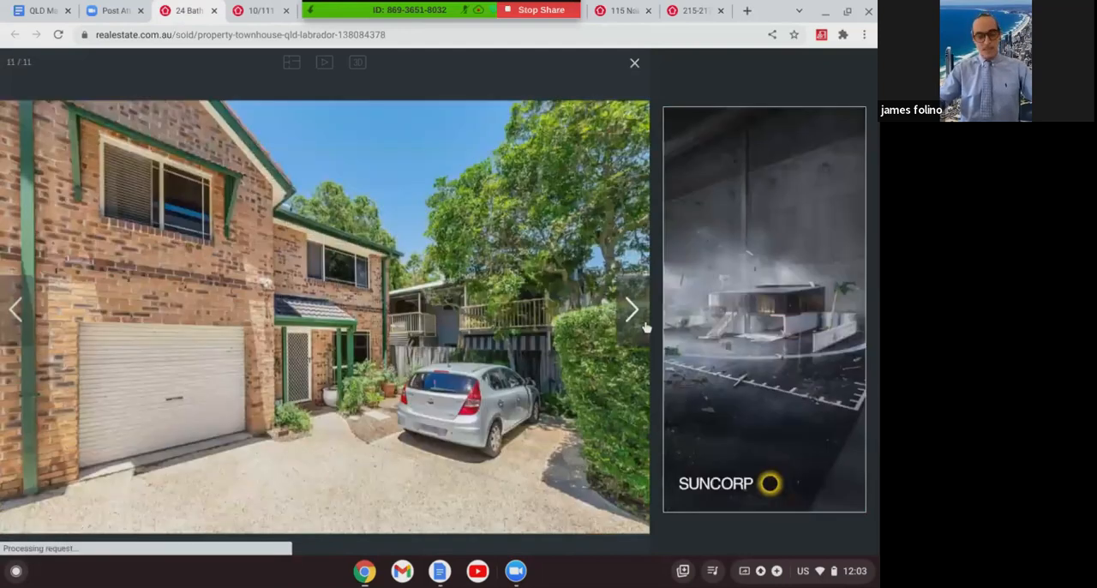
mouse_move(188, 10)
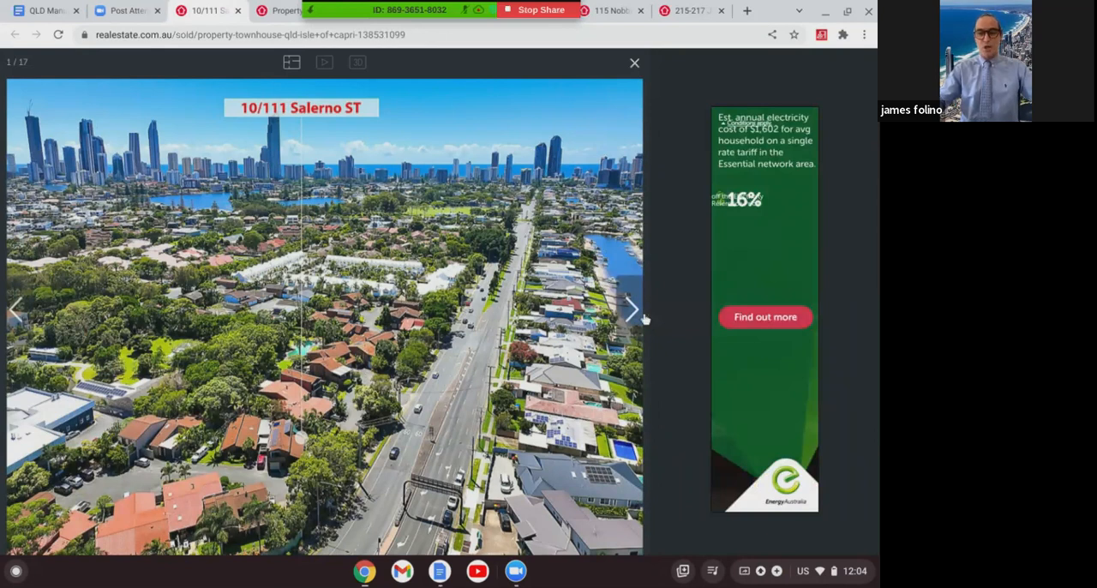
- Page the Salerno Street townhouse gallery from the aerial canal view past the frontage and bedroom to the bathroom
click(631, 309)
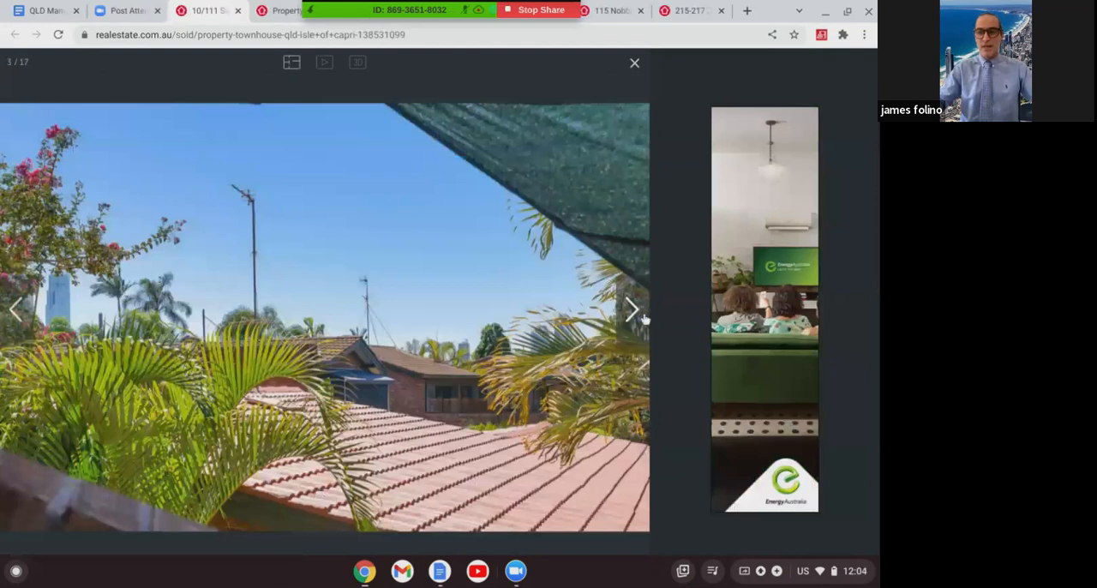
click(631, 308)
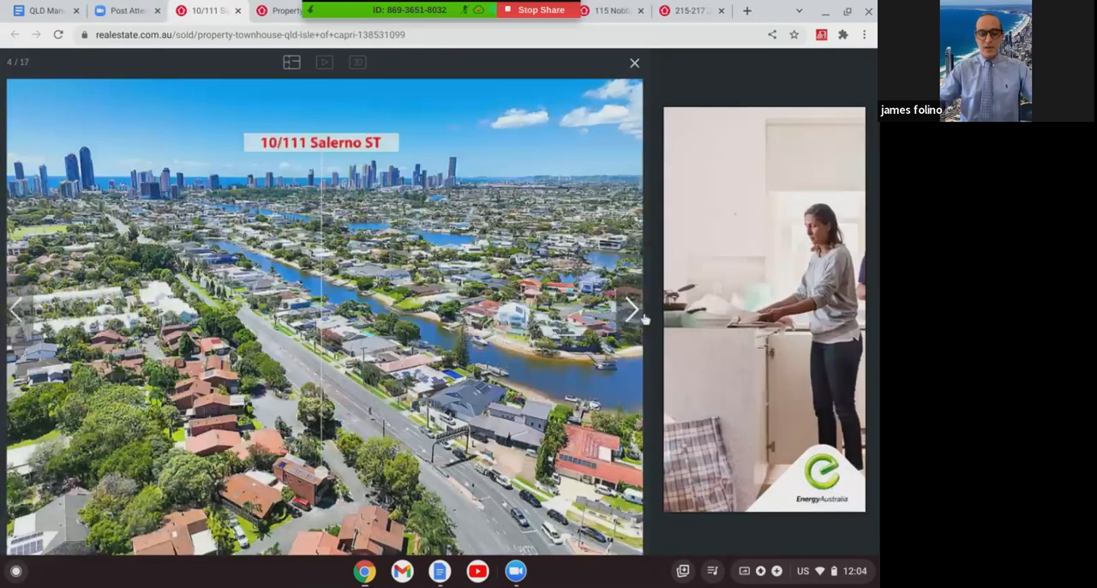
click(631, 308)
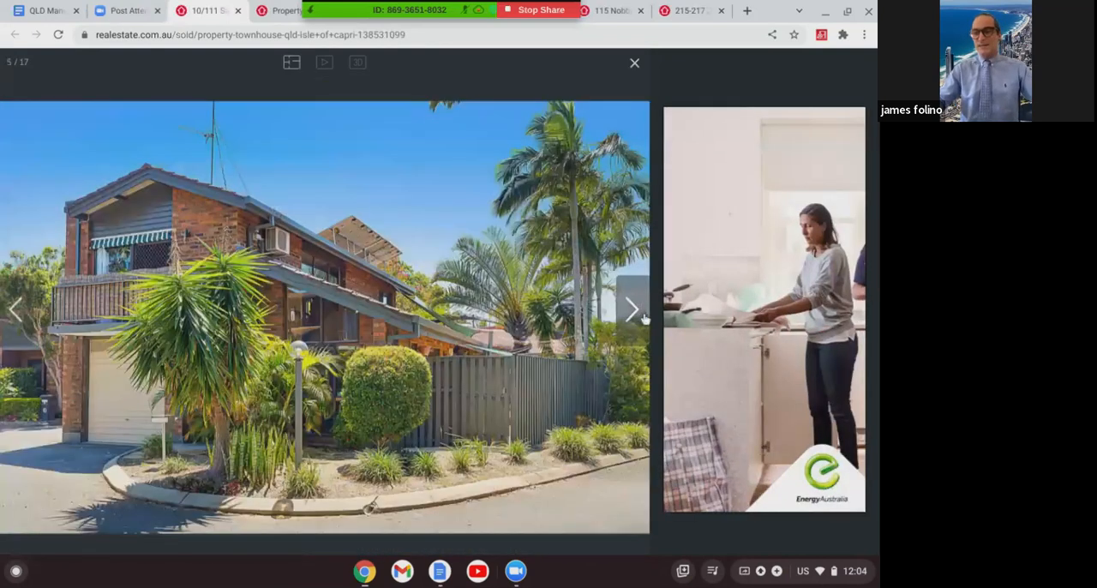
click(631, 309)
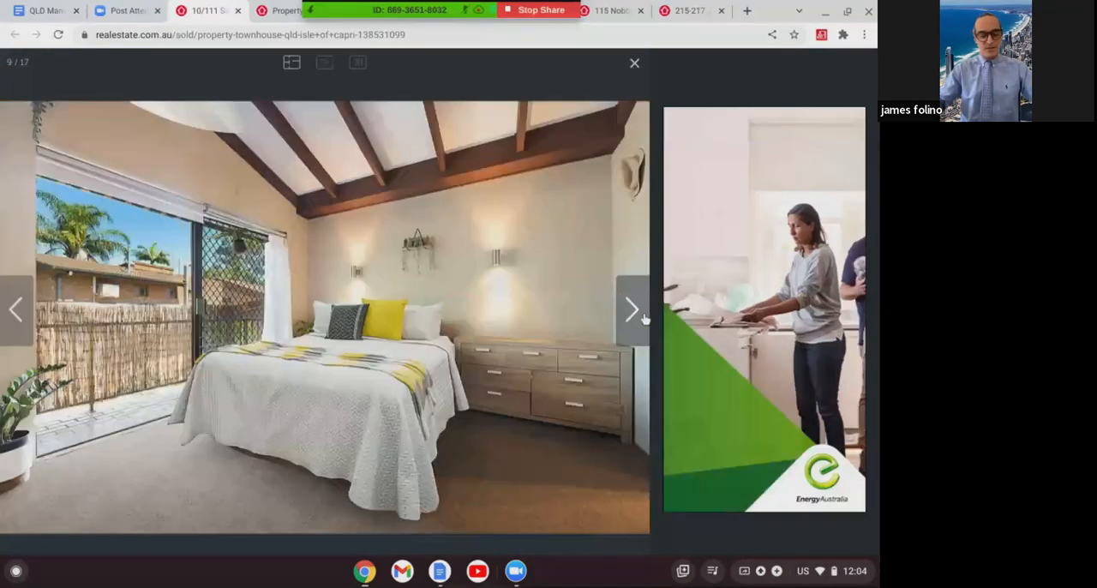
click(631, 309)
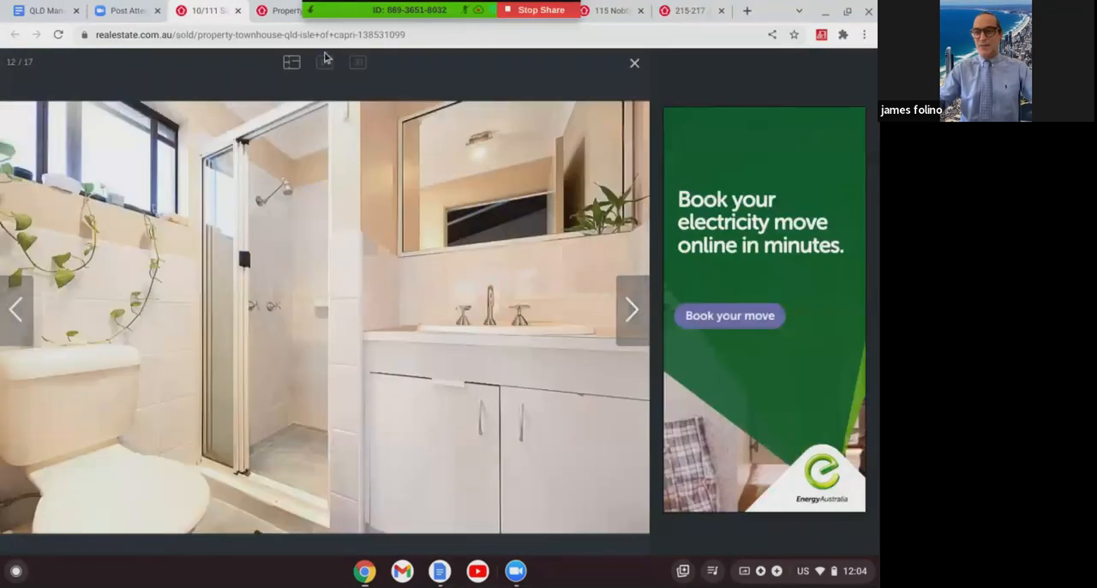
mouse_move(206, 10)
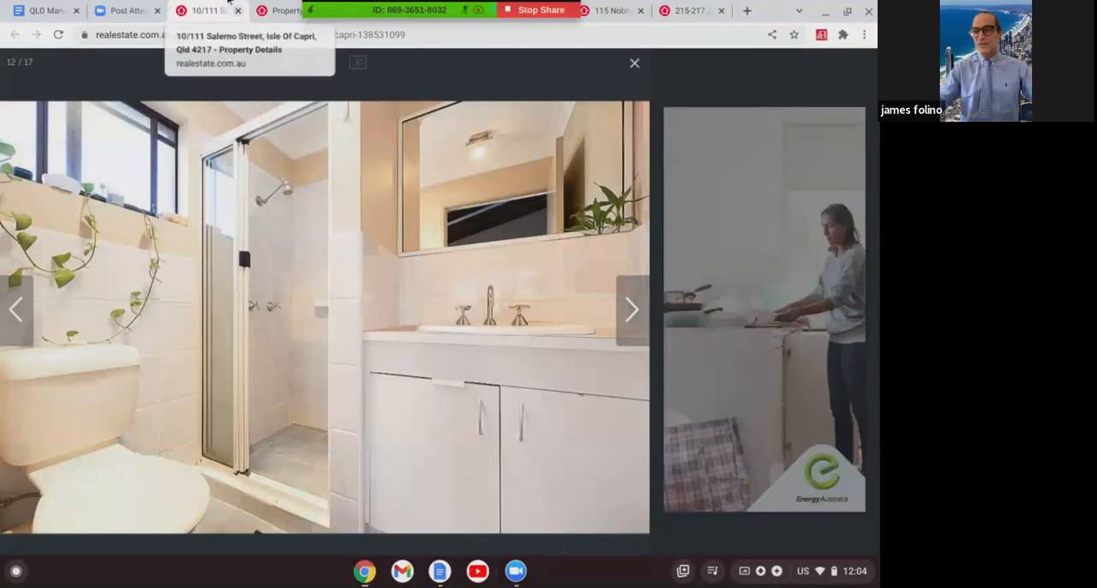
mouse_move(238, 201)
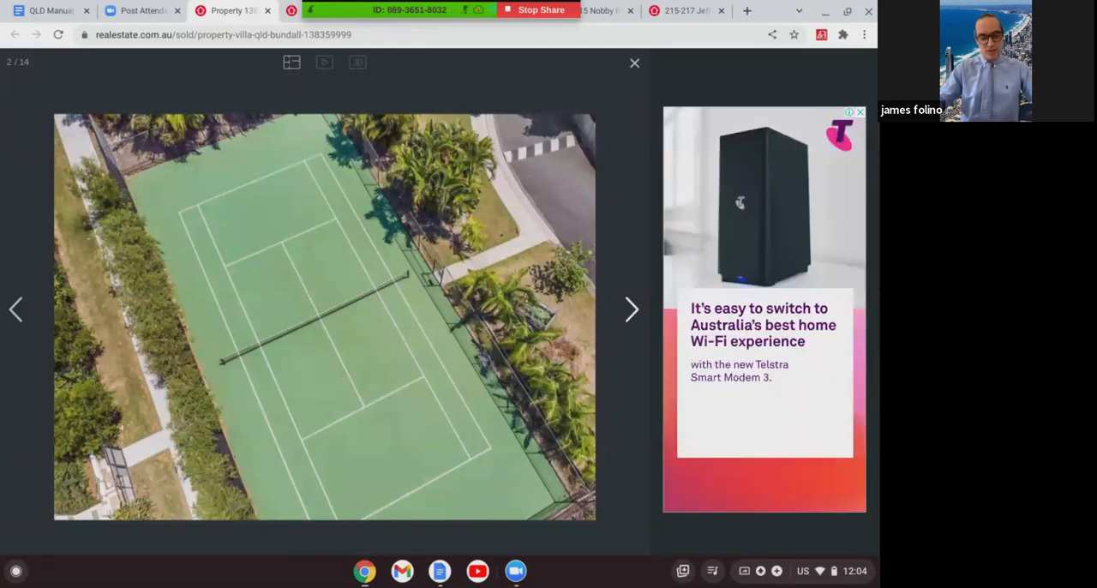
- Advance the Bundall villa gallery from the tennis court aerial to the brick frontage photo
click(631, 308)
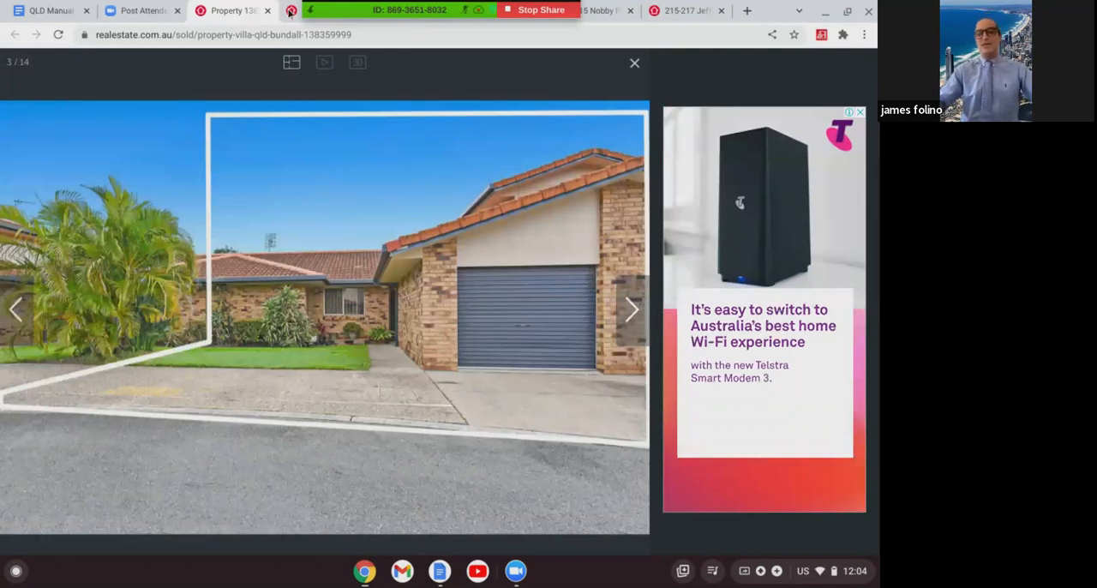
mouse_move(231, 10)
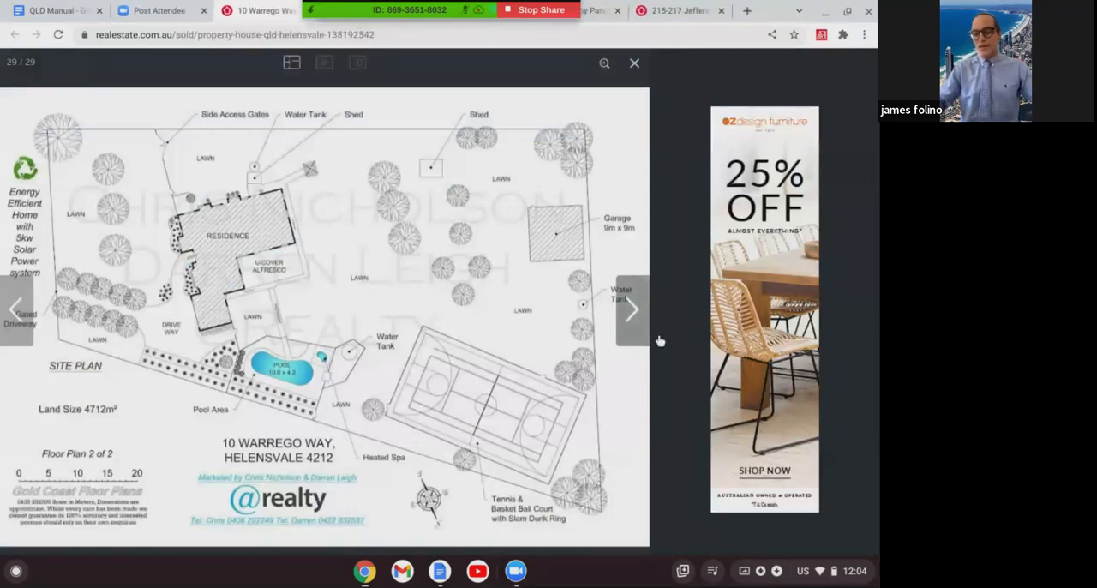
mouse_move(649, 334)
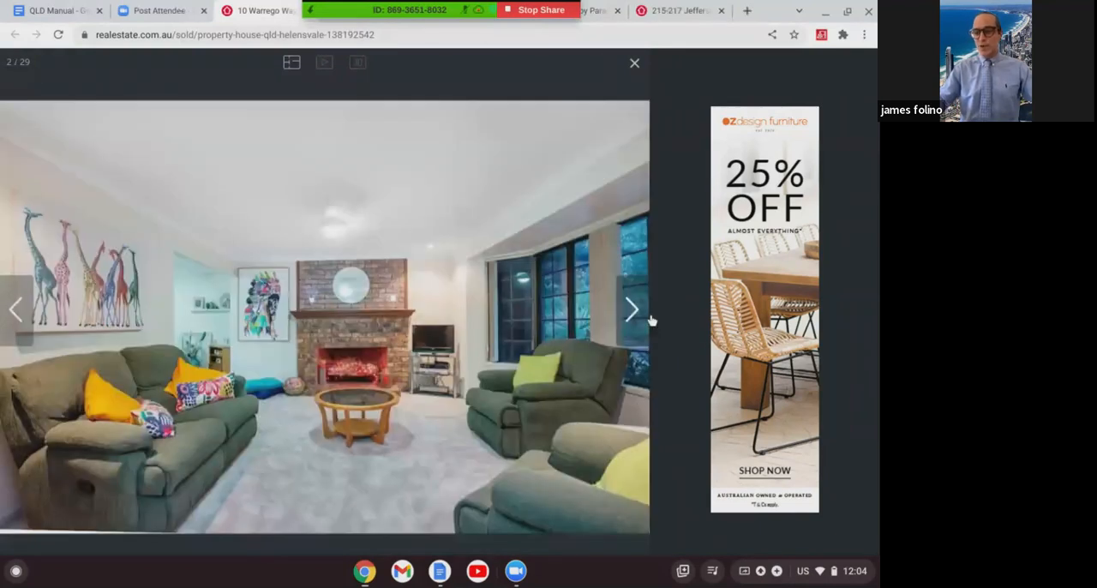
- Page the Helensvale house gallery from the site plan through living rooms to the dining room, photo 9 of 29
click(630, 309)
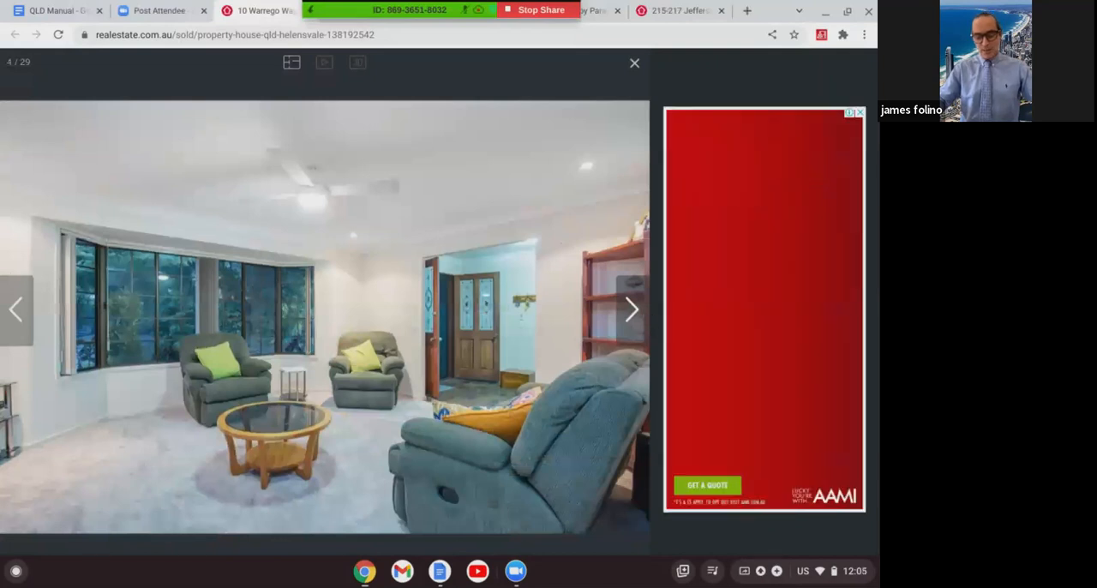
click(631, 308)
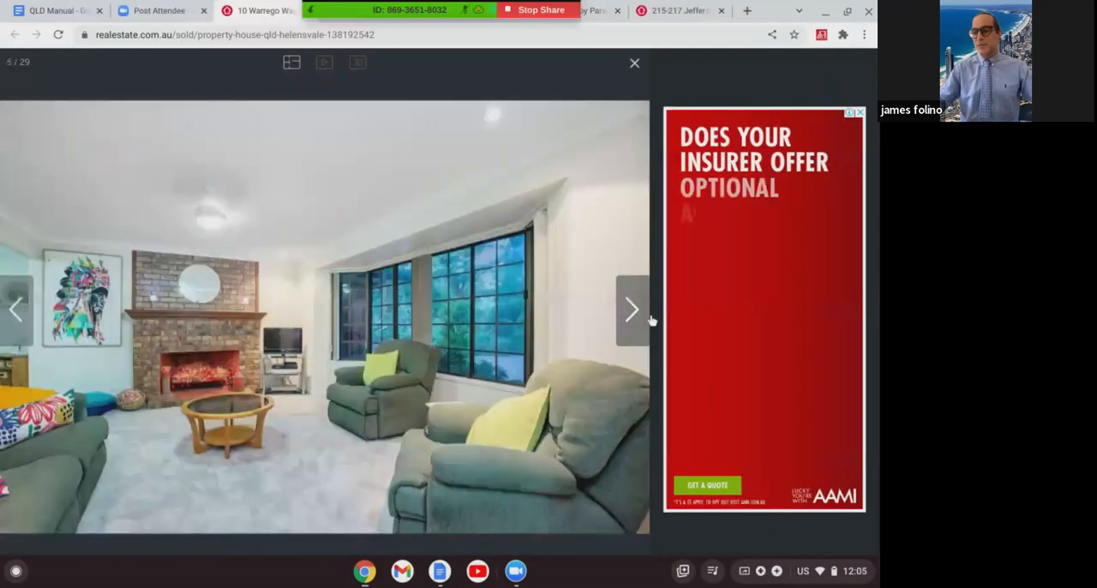
click(630, 309)
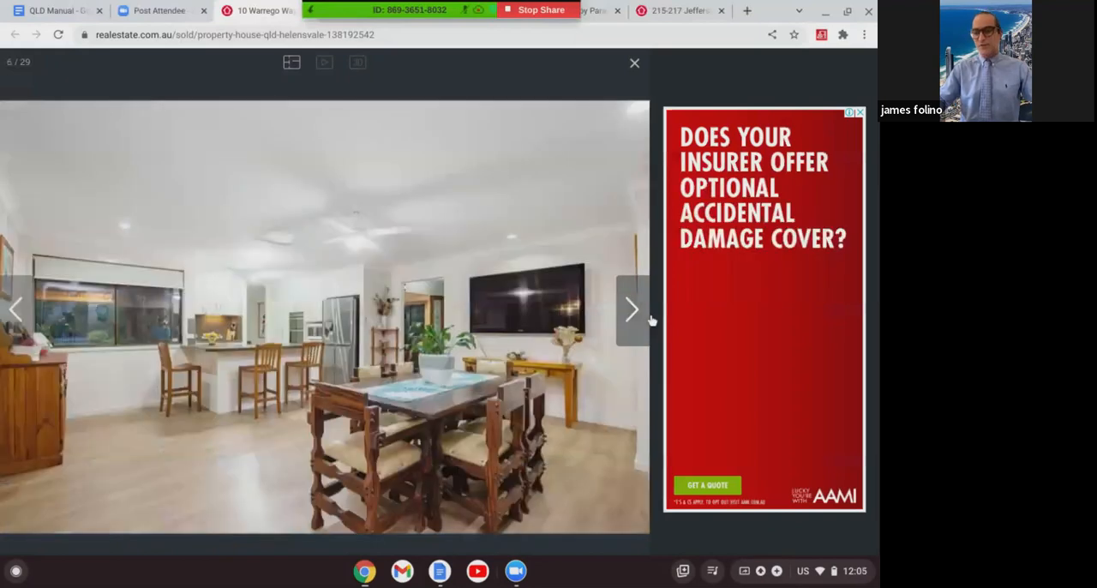
click(631, 309)
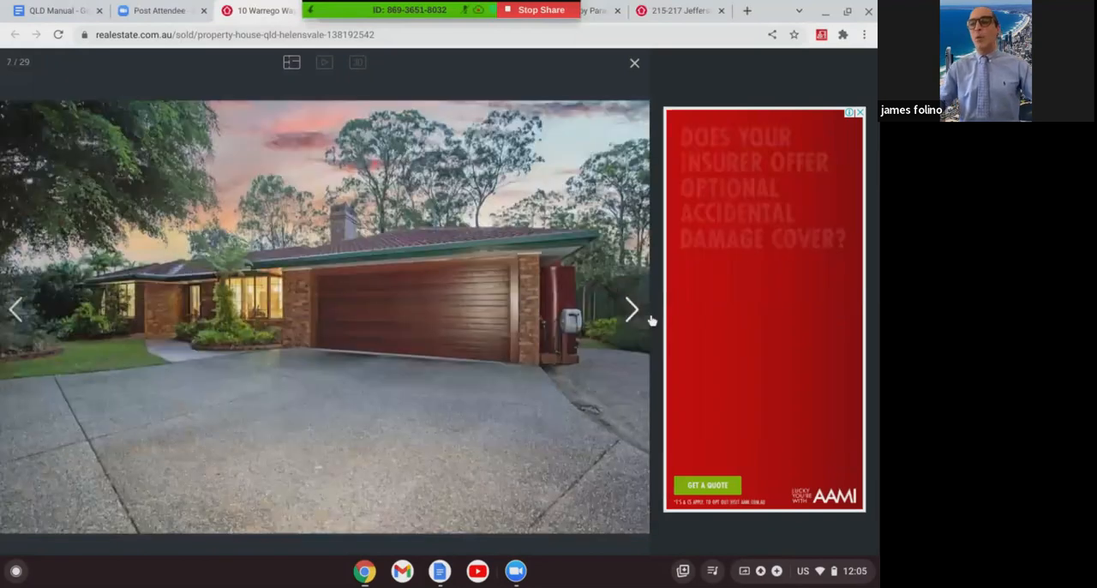
click(631, 308)
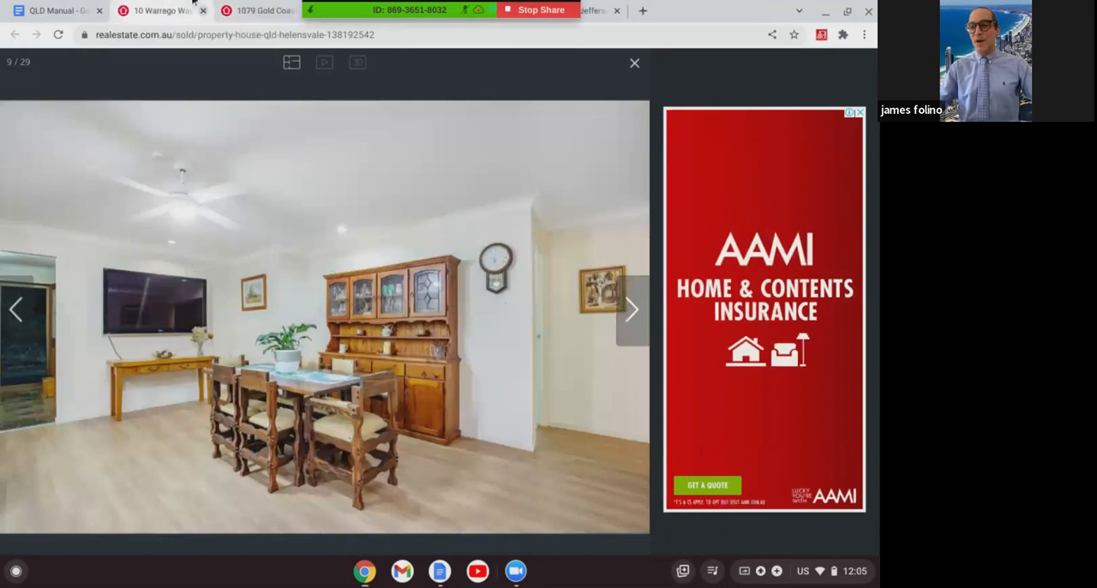
mouse_move(158, 10)
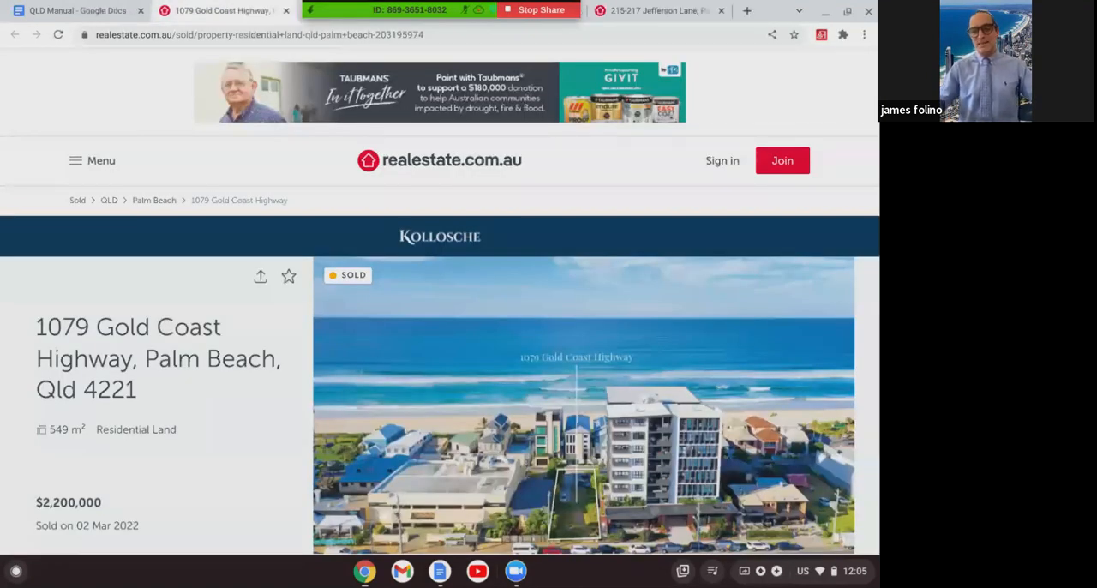
- Scroll the 1079 Gold Coast Highway listing down to its $2,200,000 residential land summary and photos
scroll(down, 3)
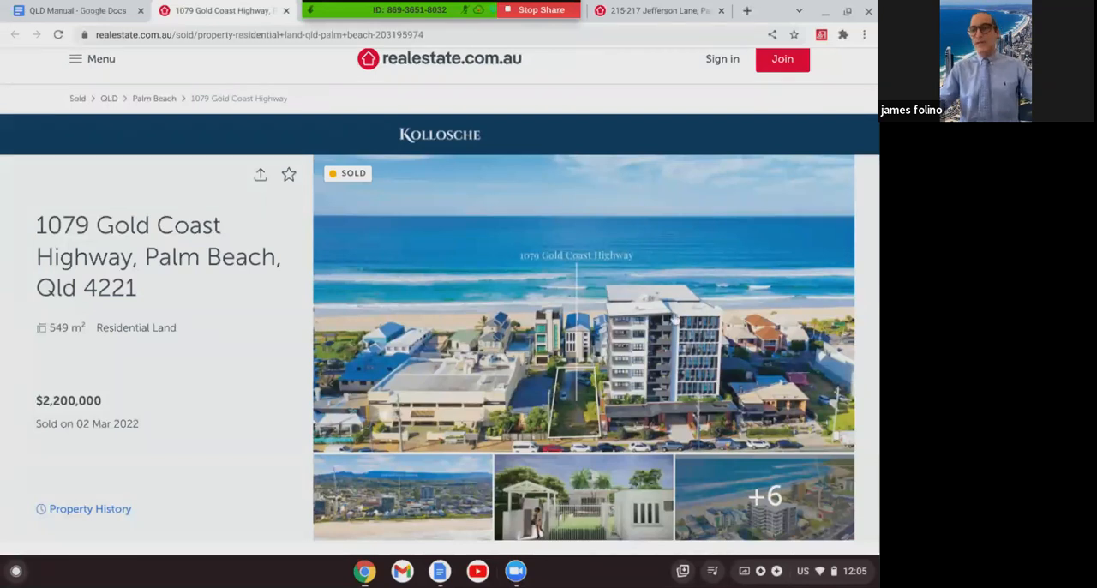
mouse_move(223, 10)
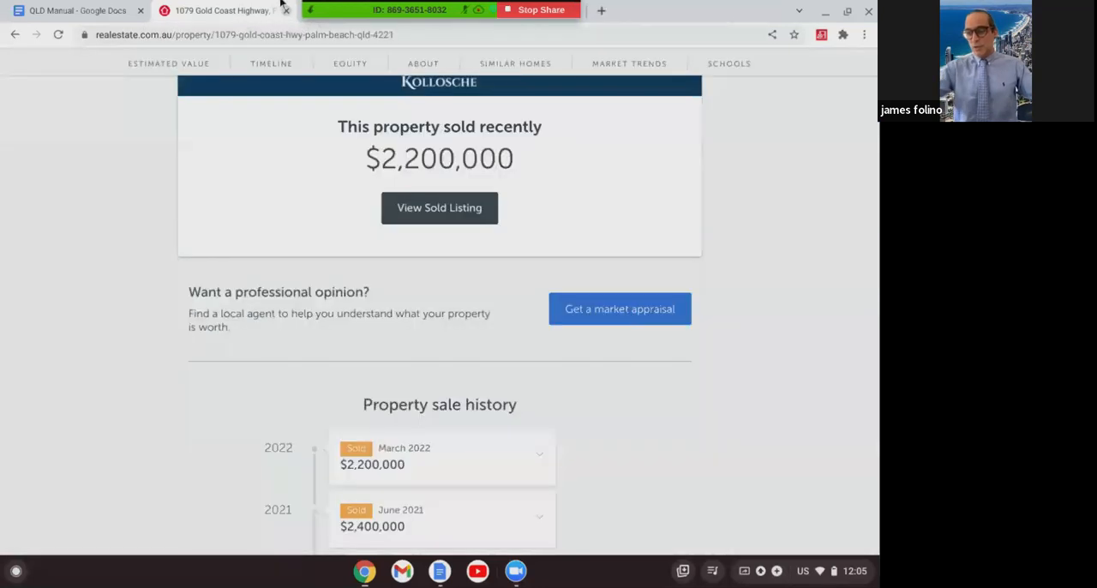
- Scroll to the sale history timeline: $2.2M 2022, $2.4M 2021, $1.44M 2020, $350K 2001
scroll(down, 3)
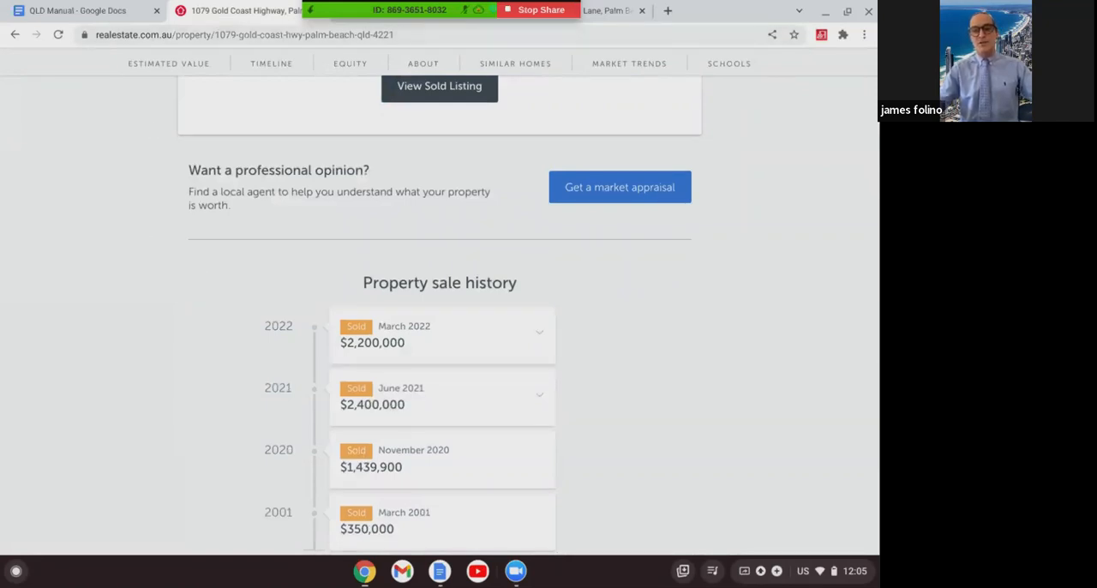
mouse_move(77, 10)
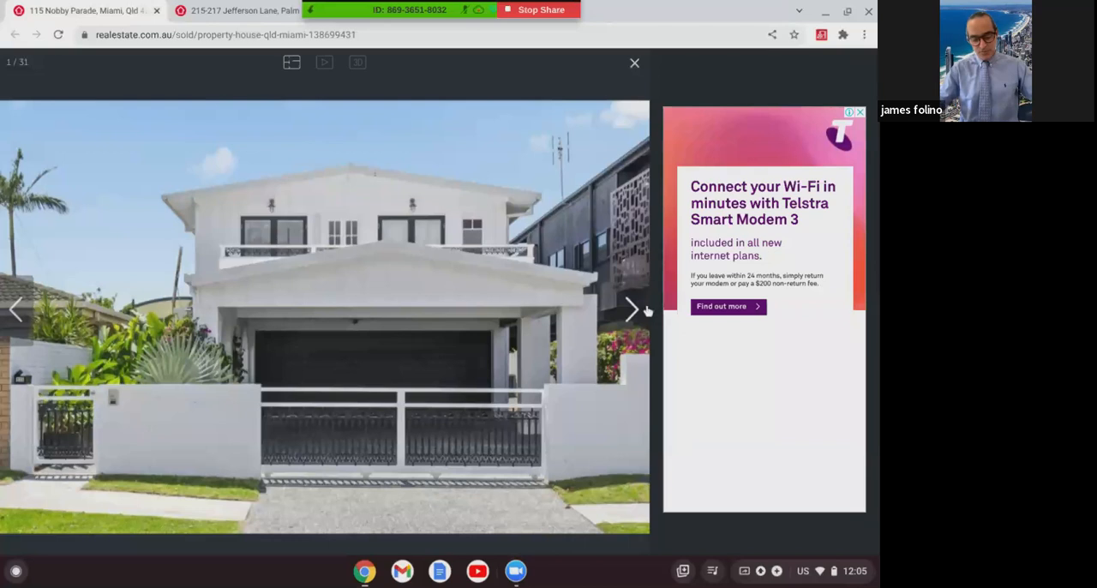
mouse_move(632, 308)
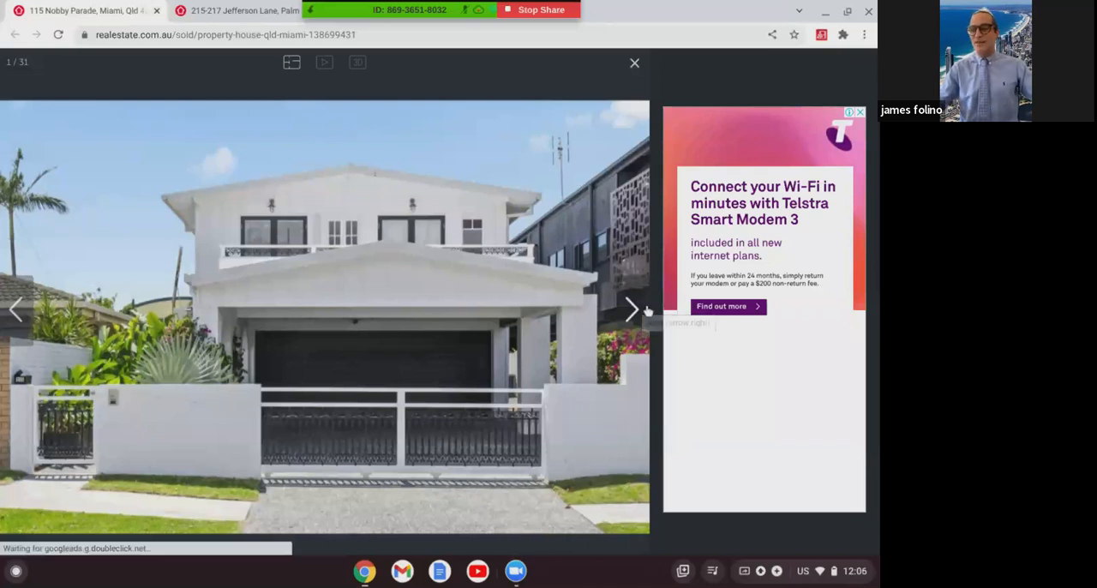
- Page the Miami house gallery through to the kitchen, the seventh of its 31 photos
click(630, 309)
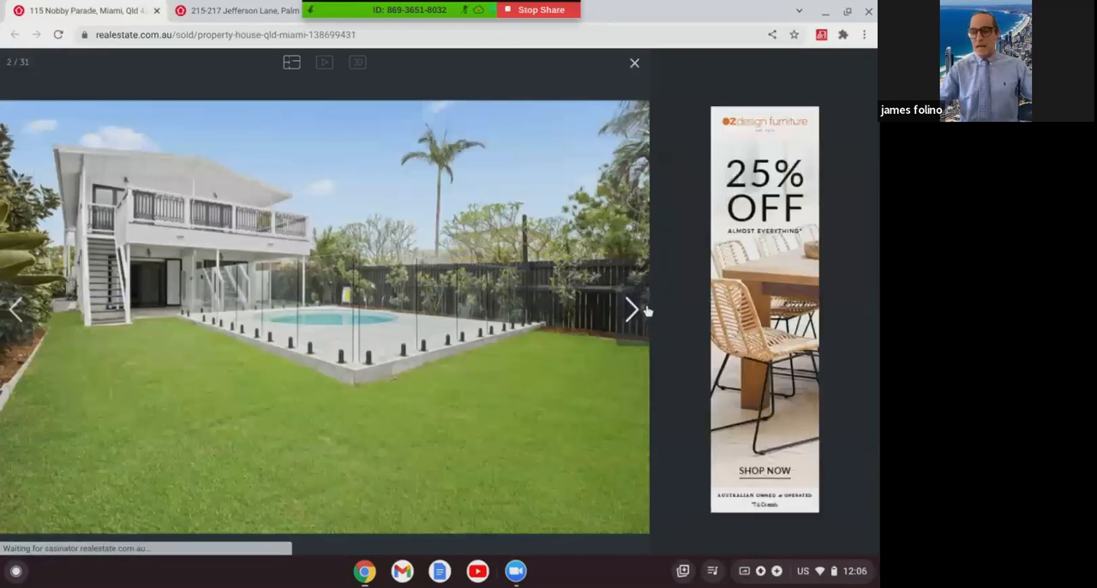
click(631, 310)
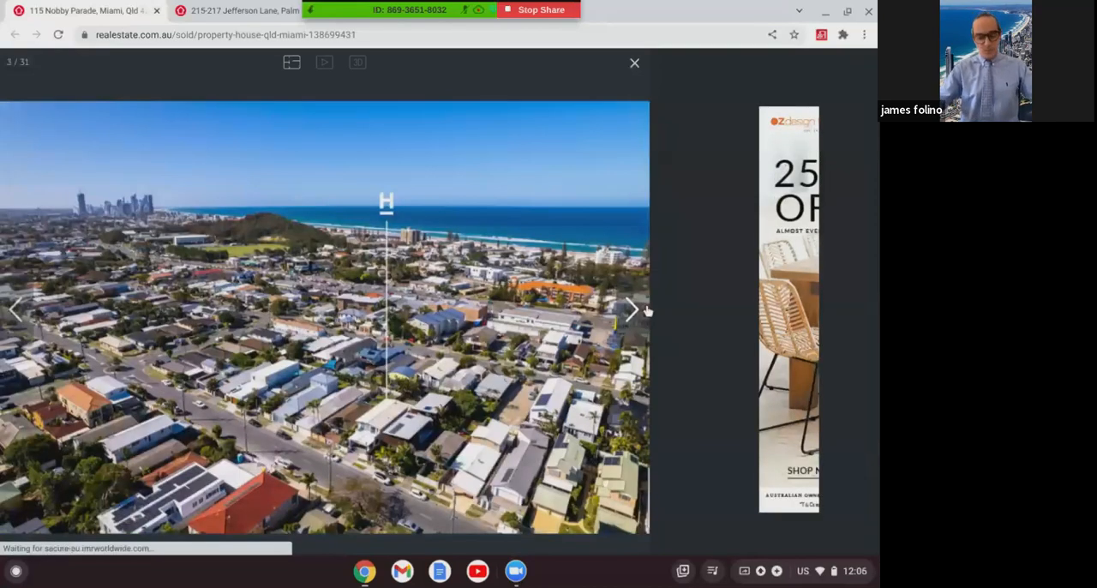
click(17, 308)
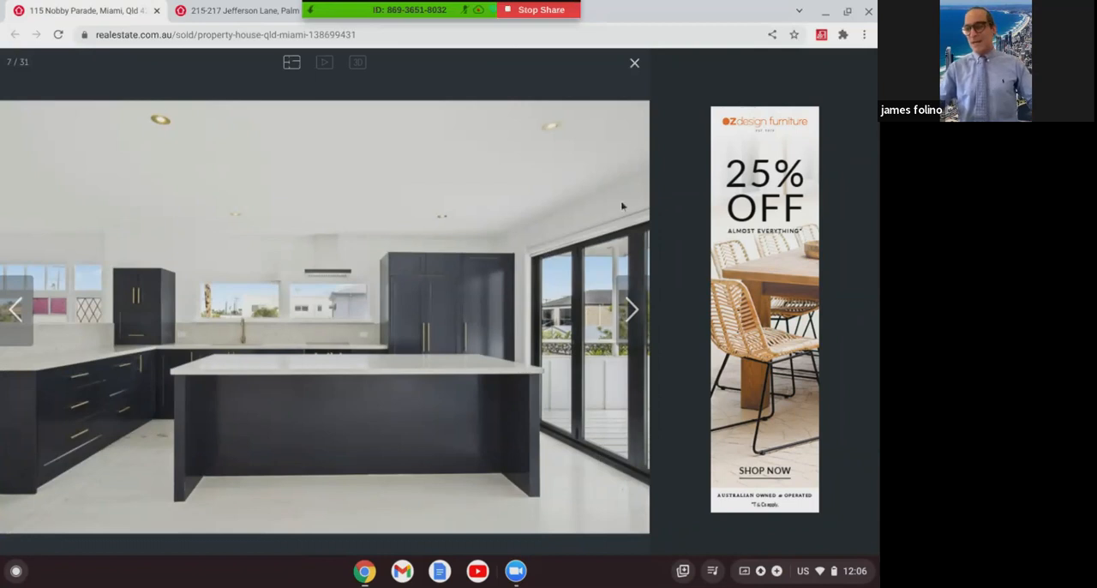
click(631, 309)
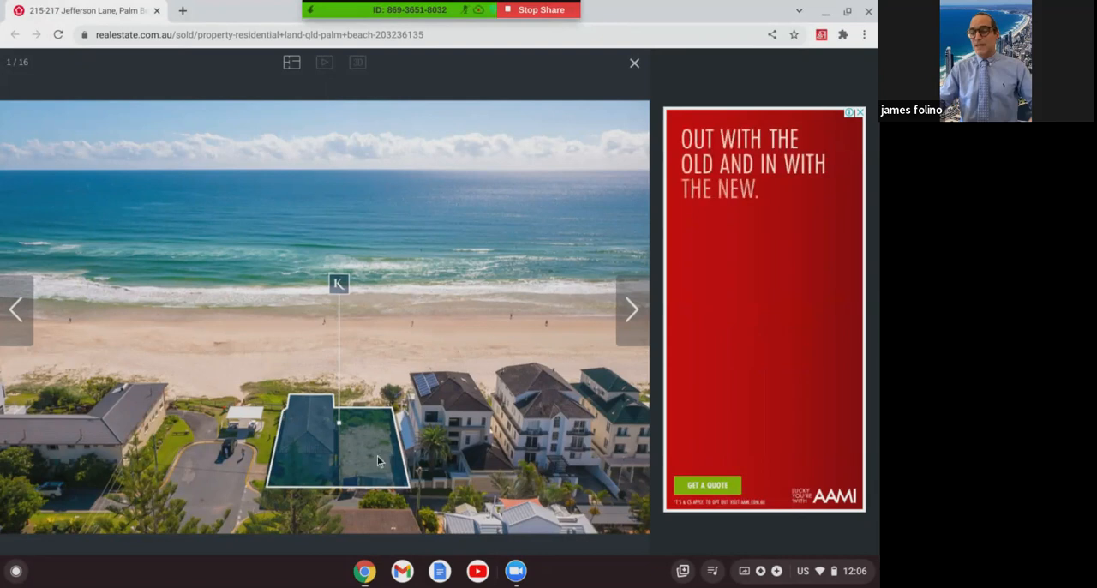
mouse_move(631, 308)
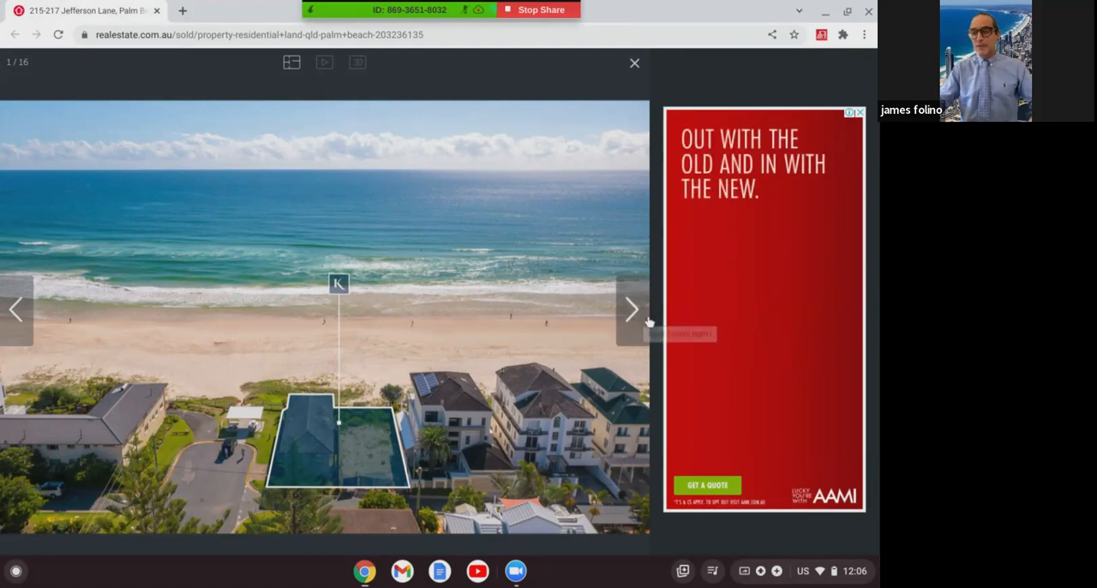
- Page the Jefferson Lane land gallery through the beachfront aerials to photo 10 of 16
click(631, 308)
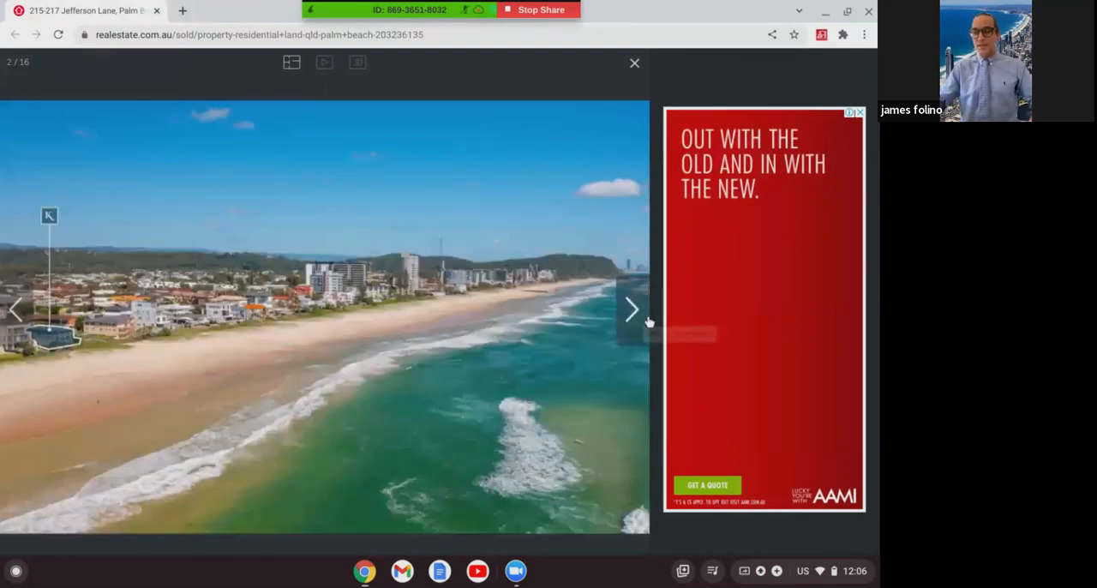
click(631, 309)
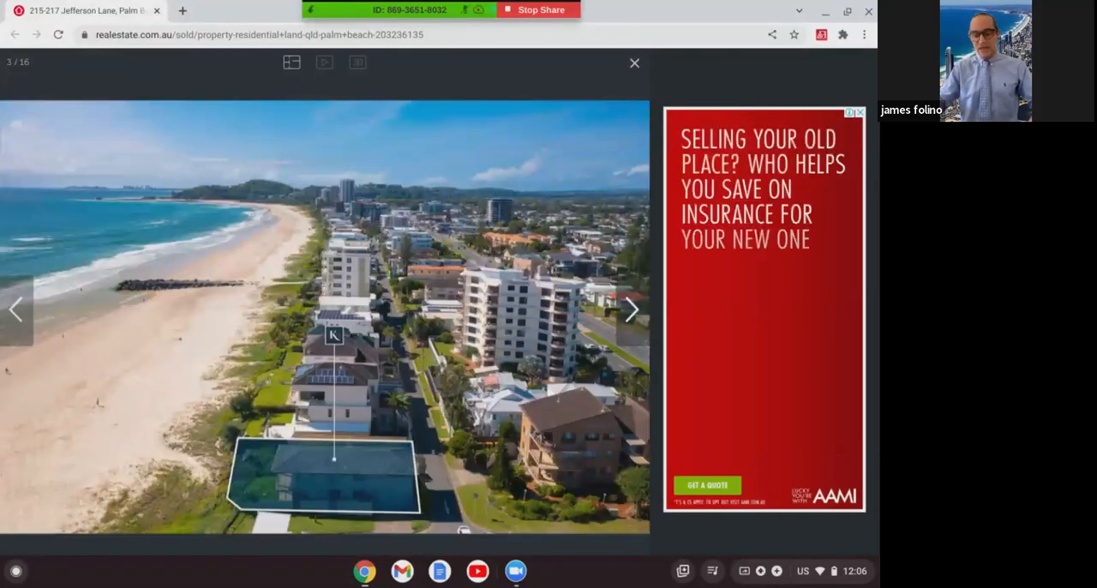
click(631, 308)
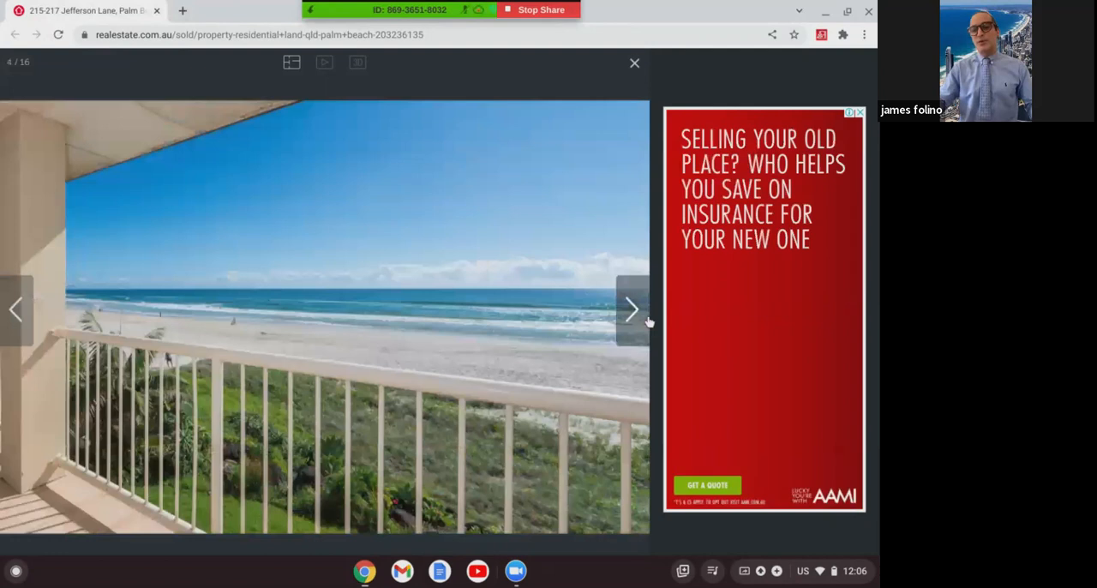
click(631, 309)
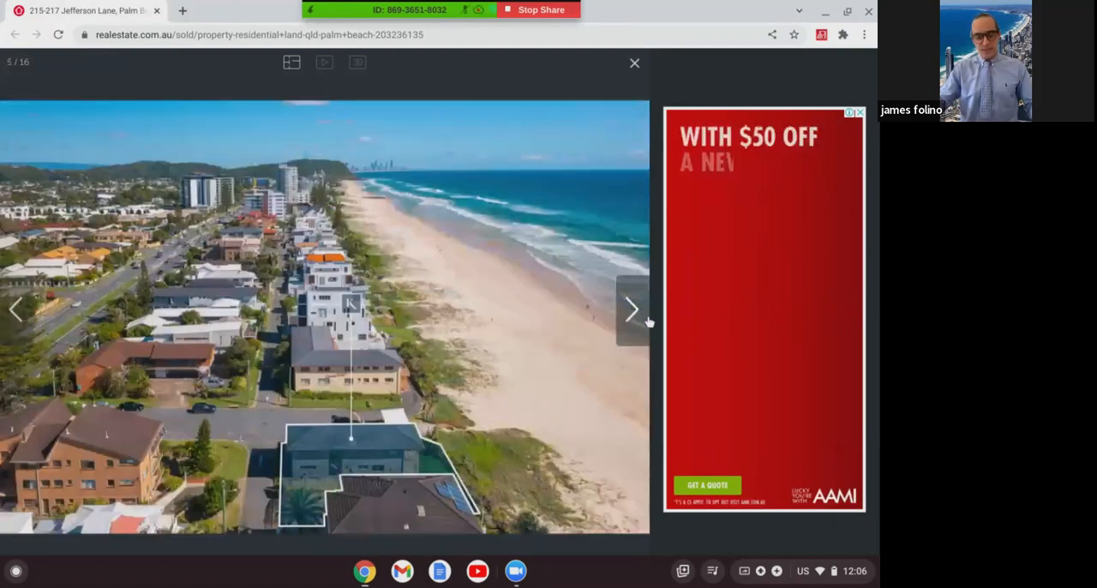
click(630, 309)
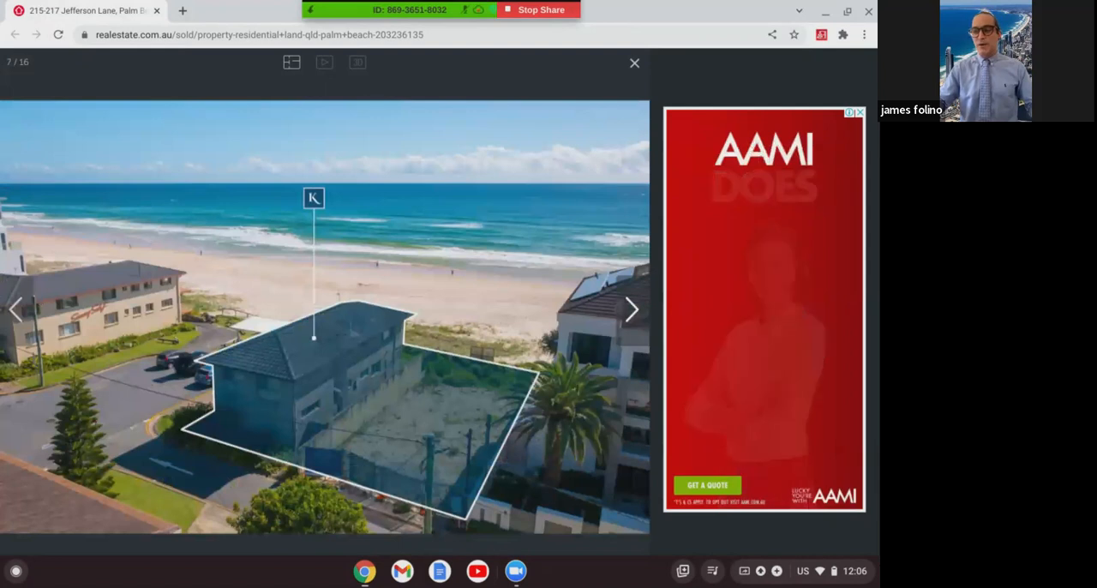
click(631, 308)
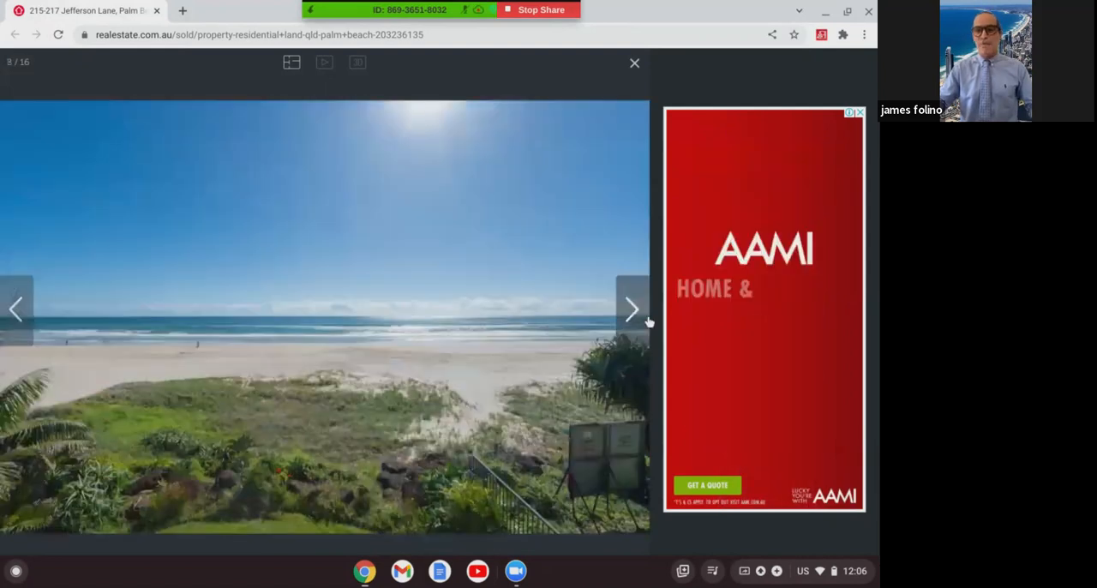
click(631, 309)
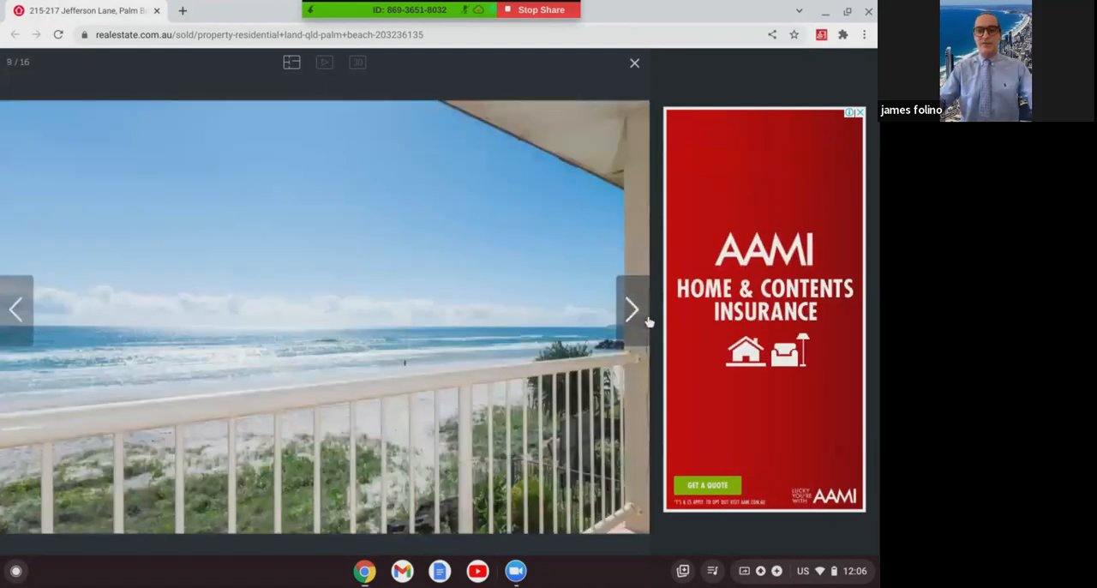
click(630, 308)
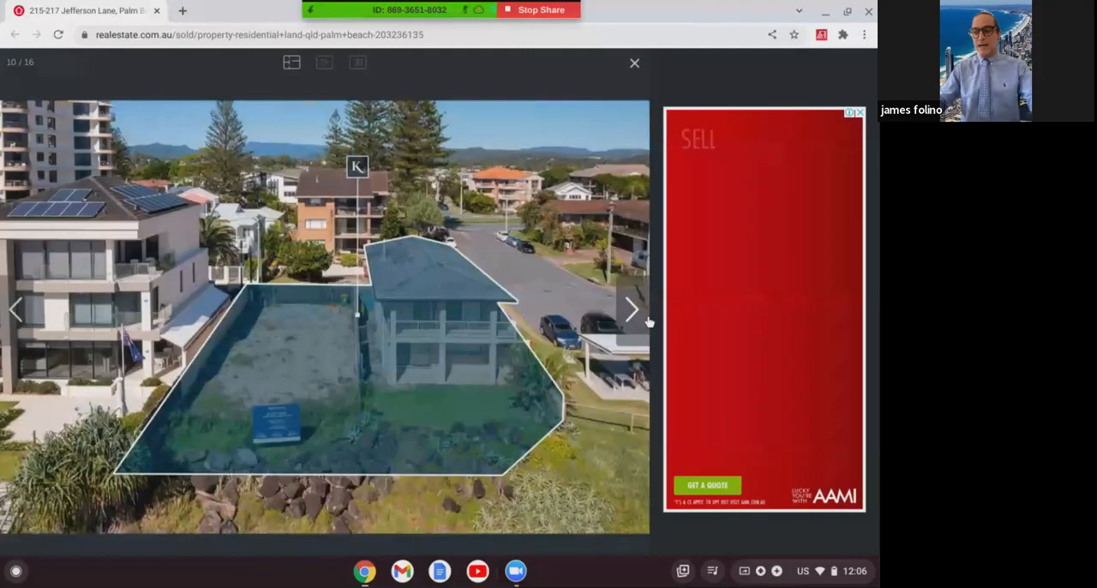